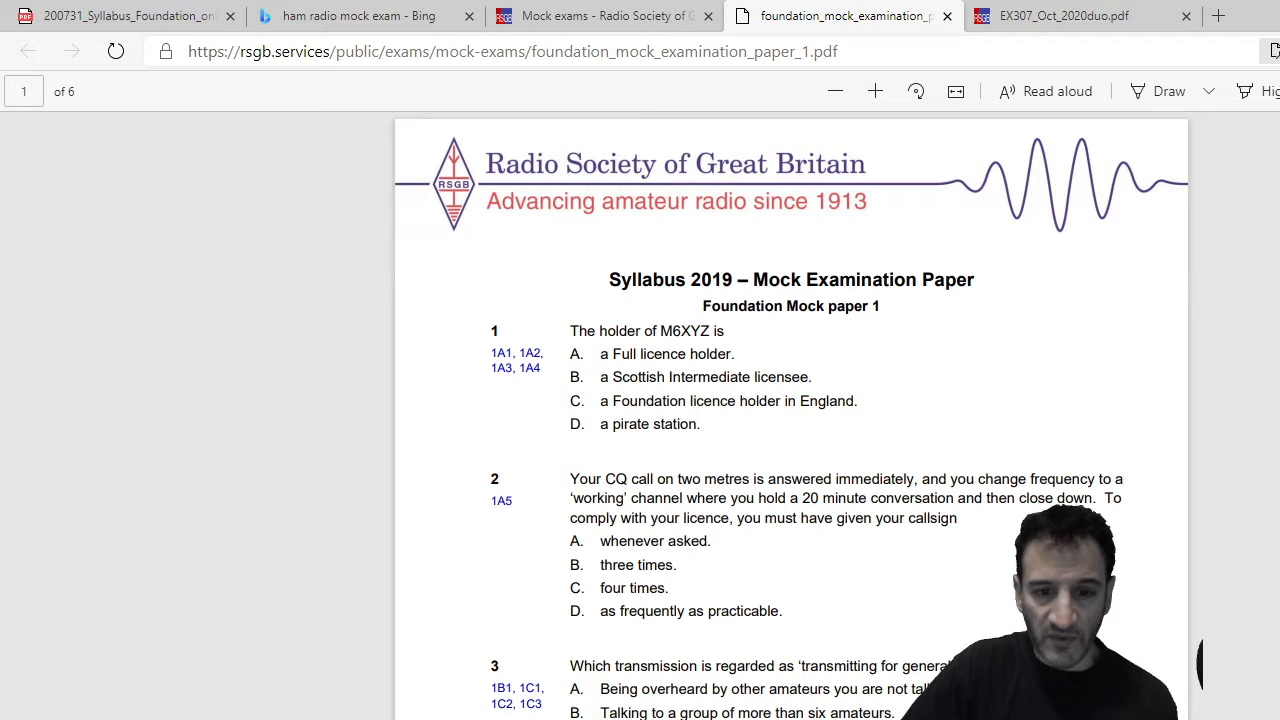
scroll("down", 3)
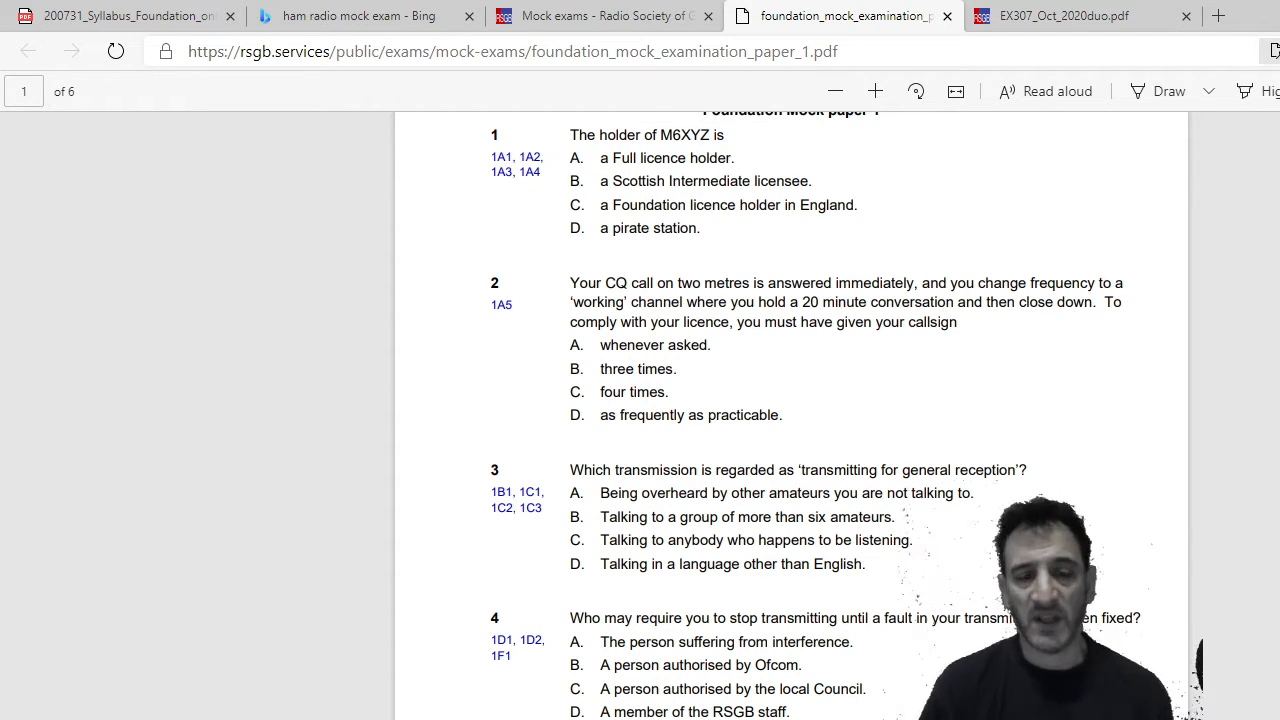
scroll("down", 3)
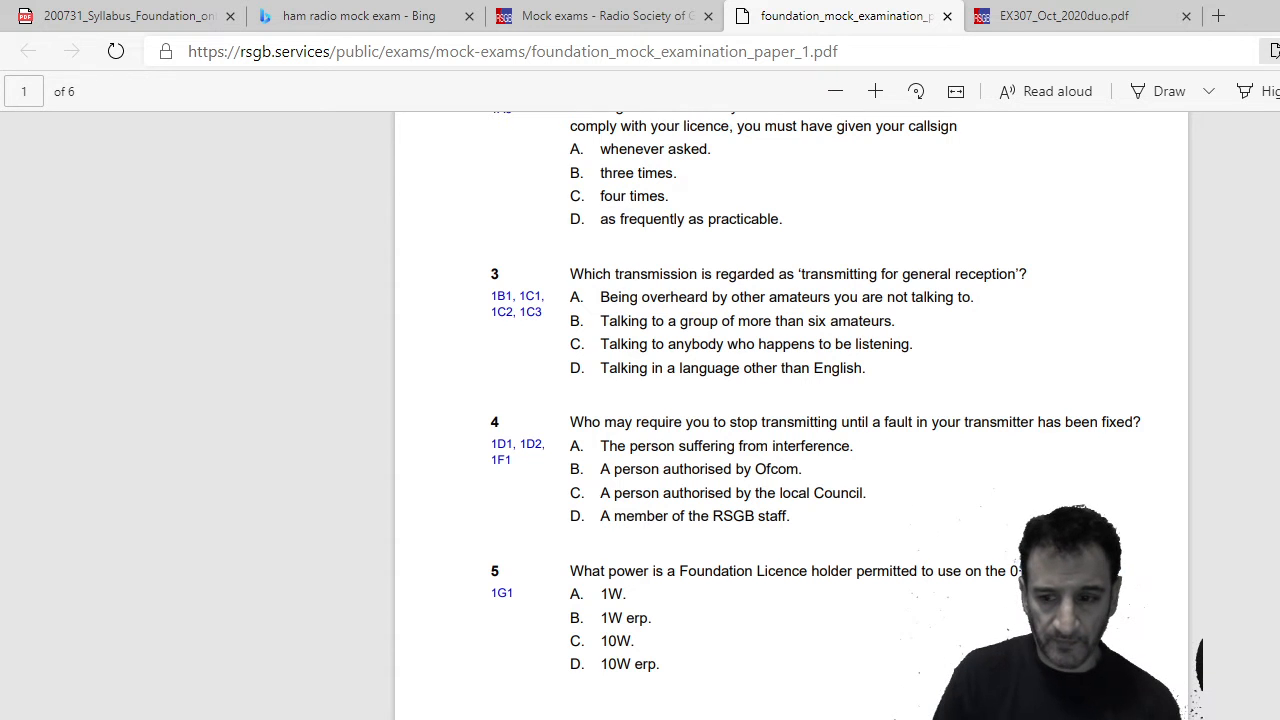
scroll("down", 3)
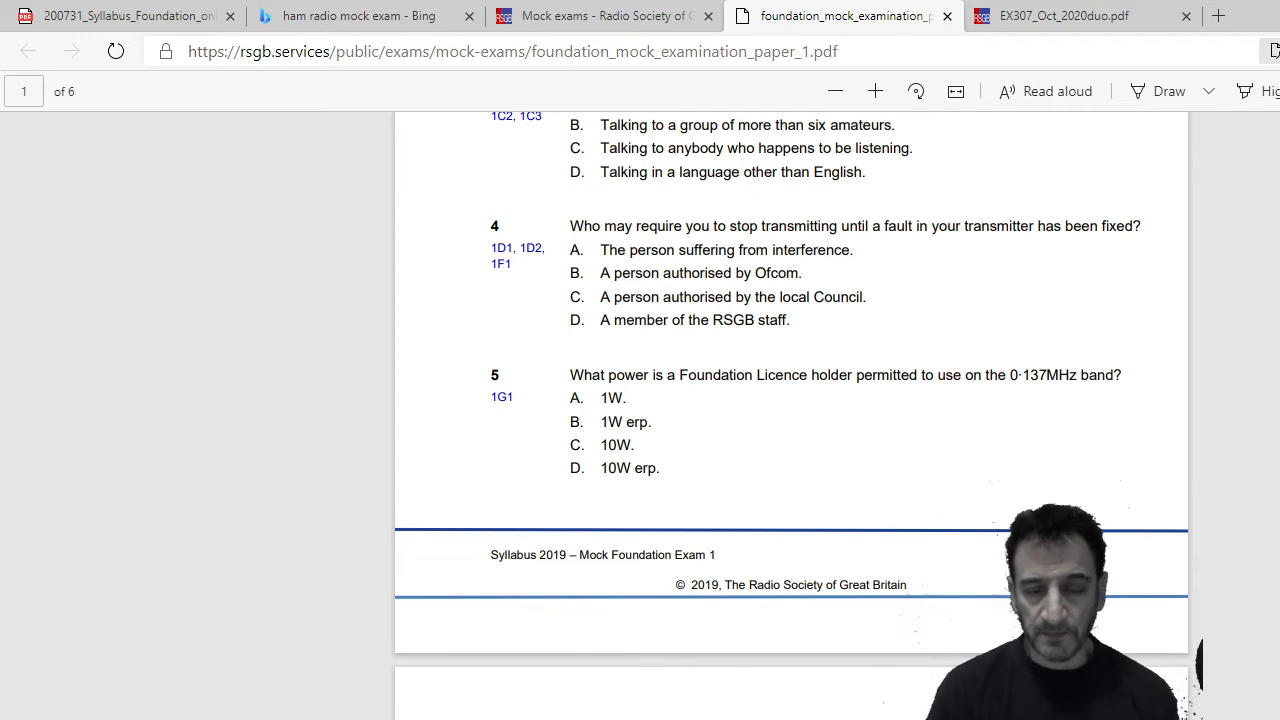
scroll("down", 3)
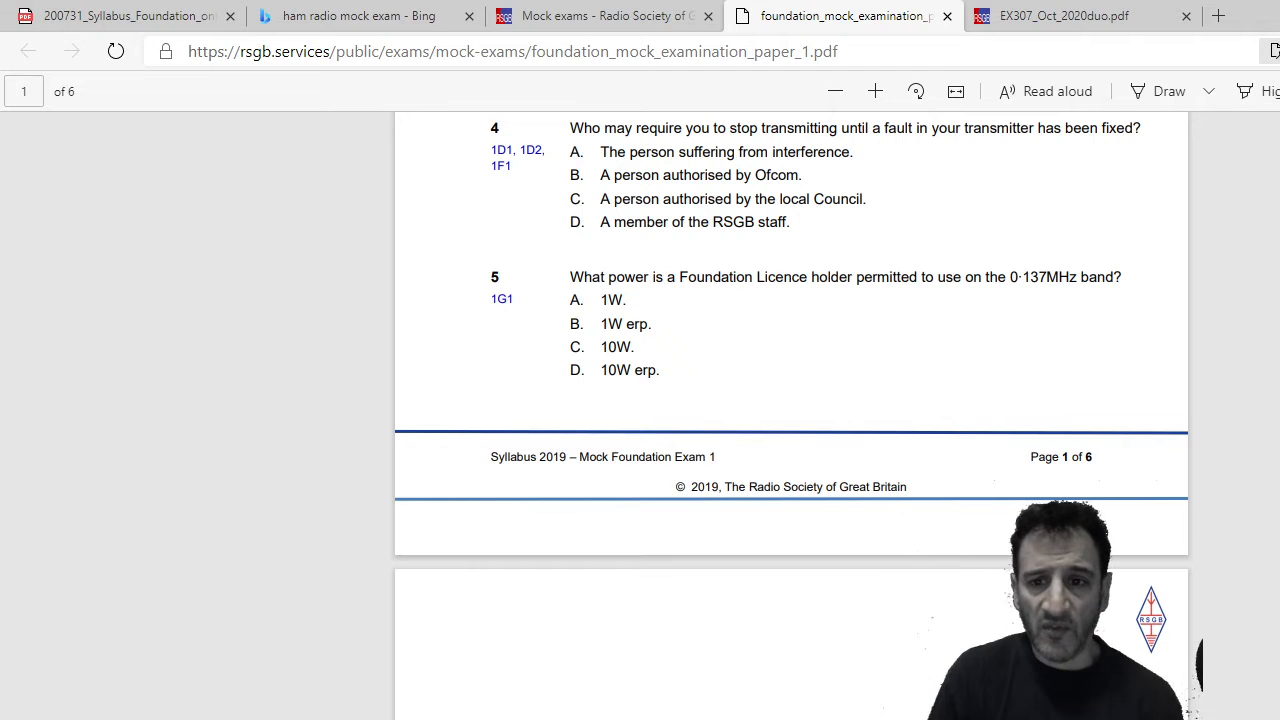
scroll("down", 3)
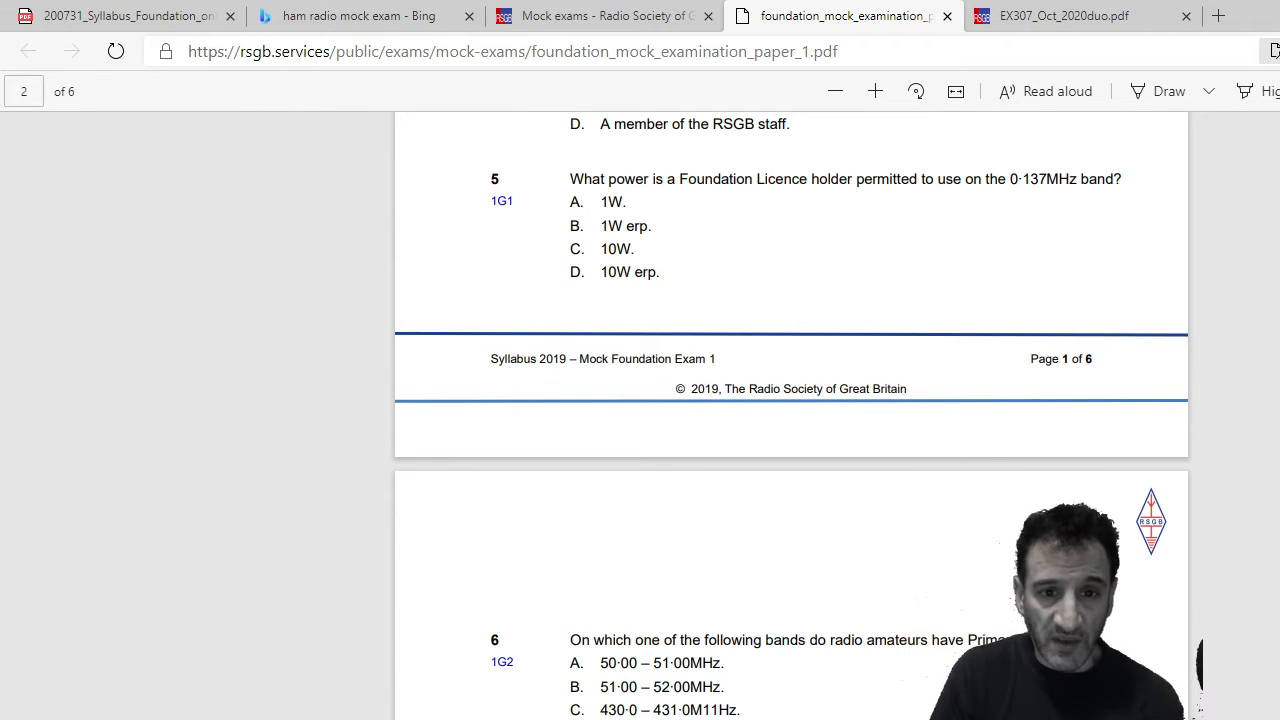
scroll("down", 3)
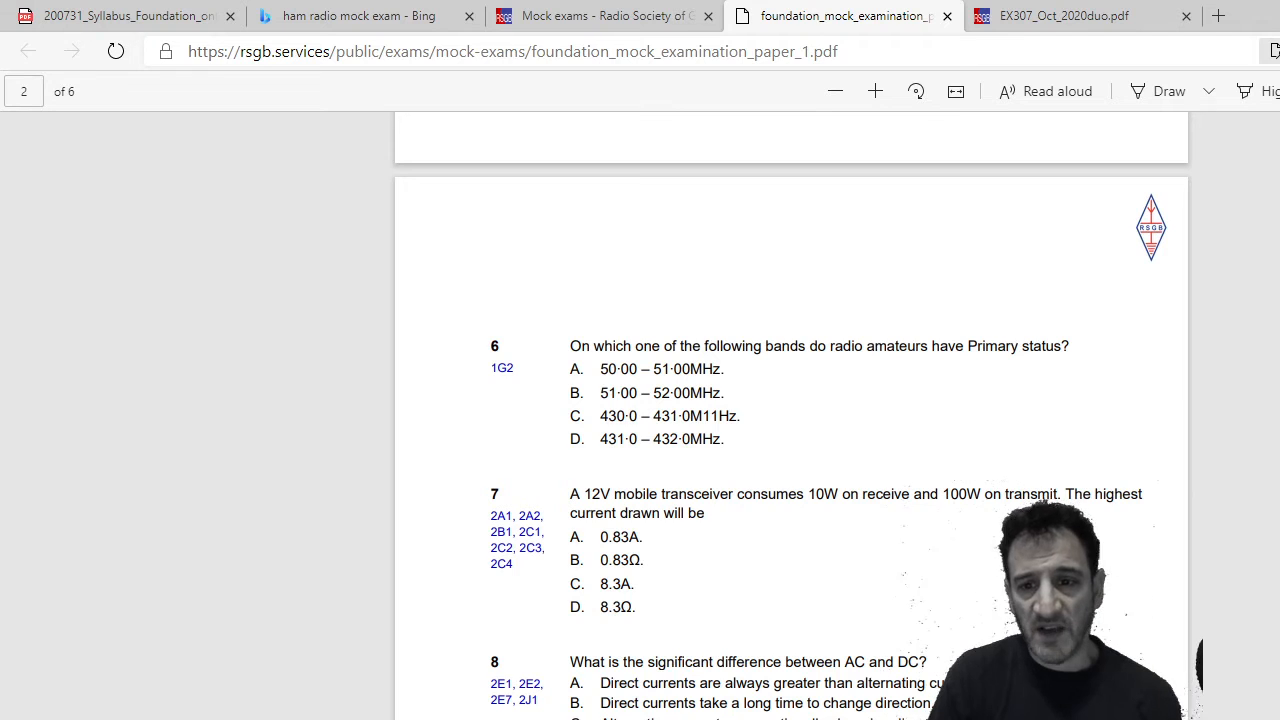
scroll("down", 3)
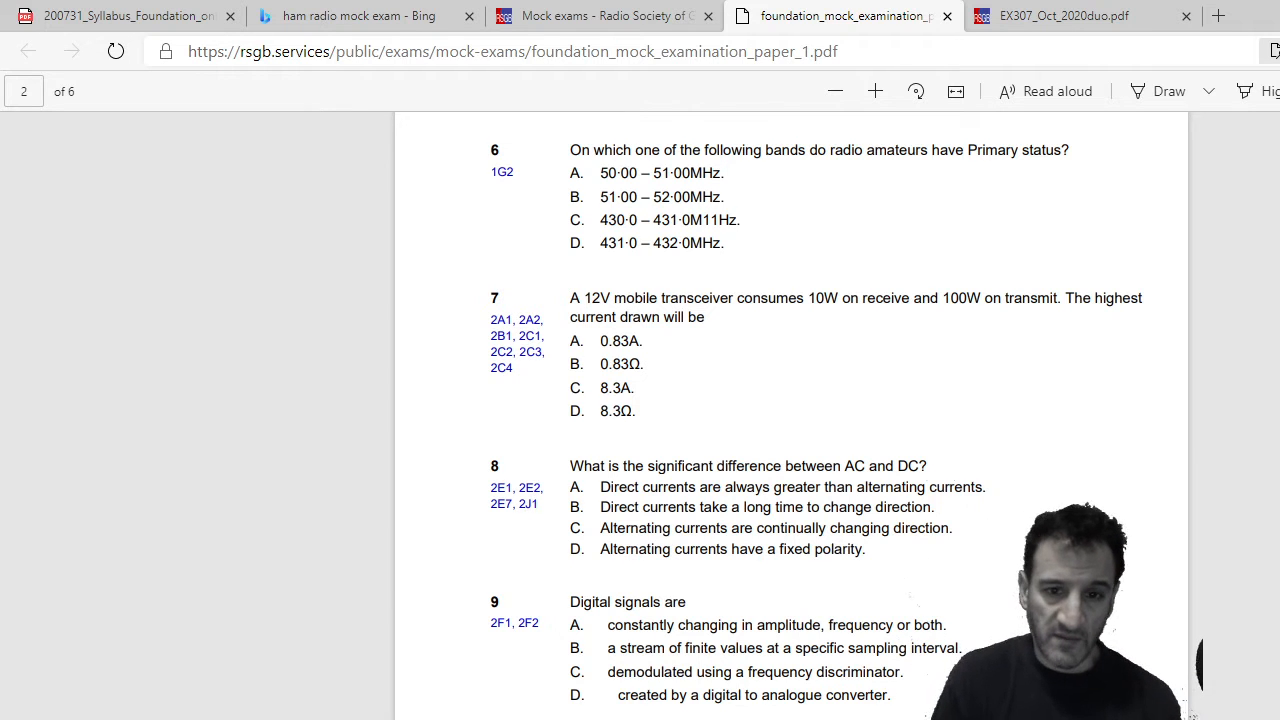
scroll("down", 3)
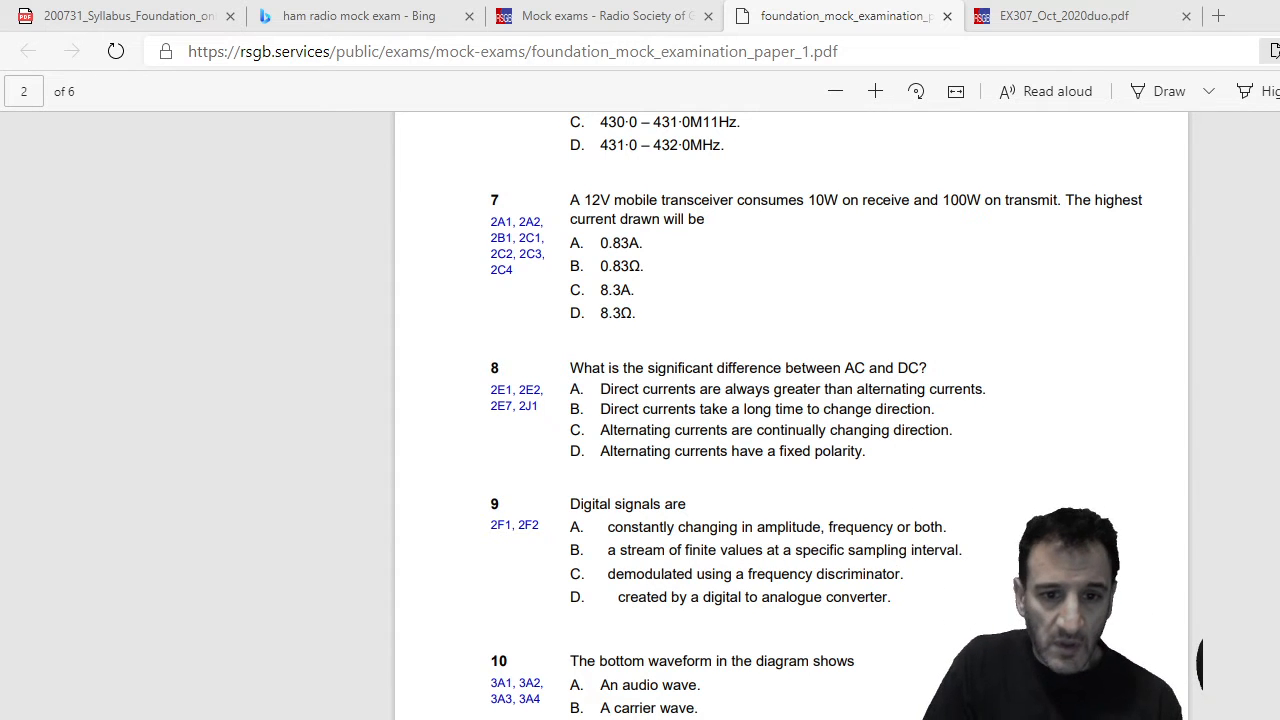
scroll("down", 3)
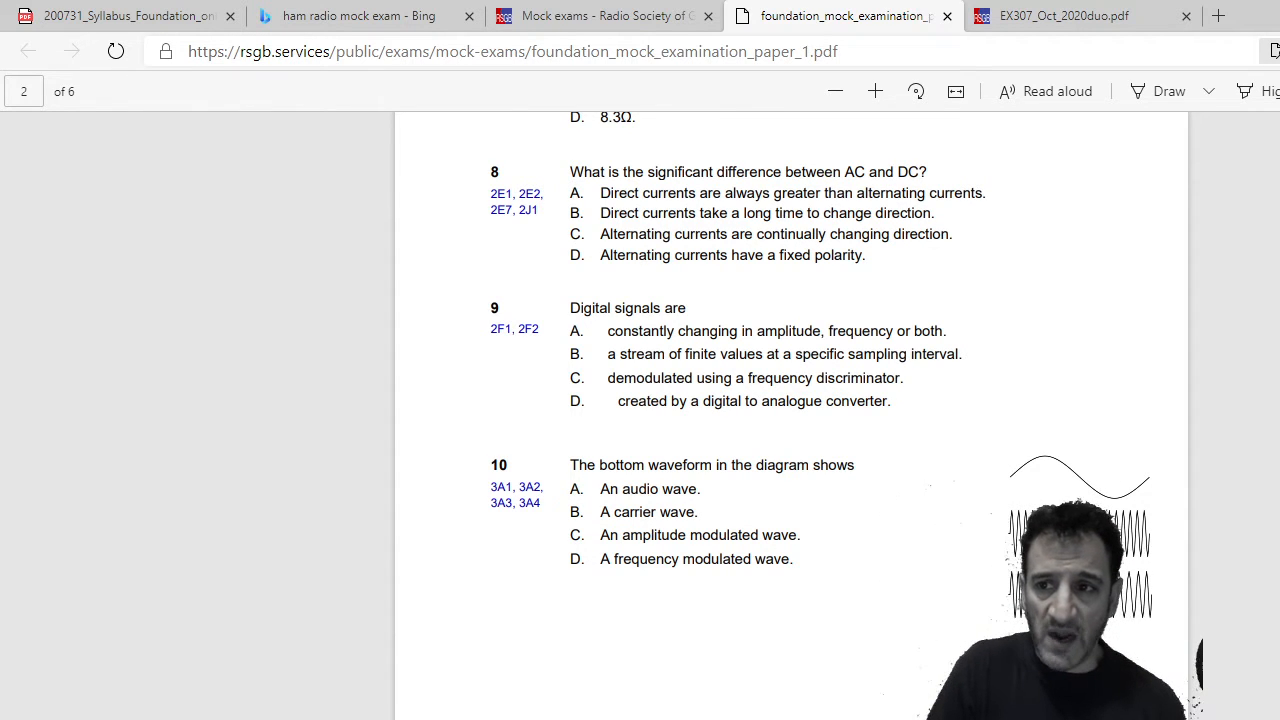
scroll("up", 3)
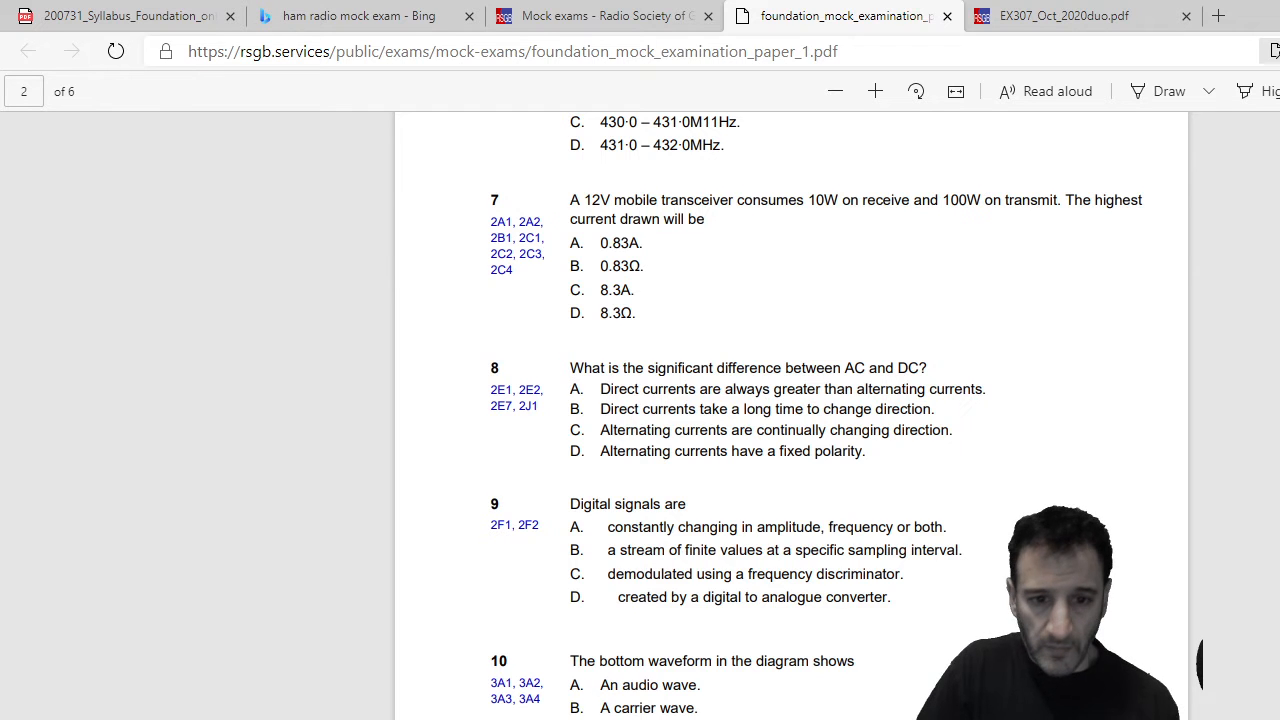
scroll("down", 3)
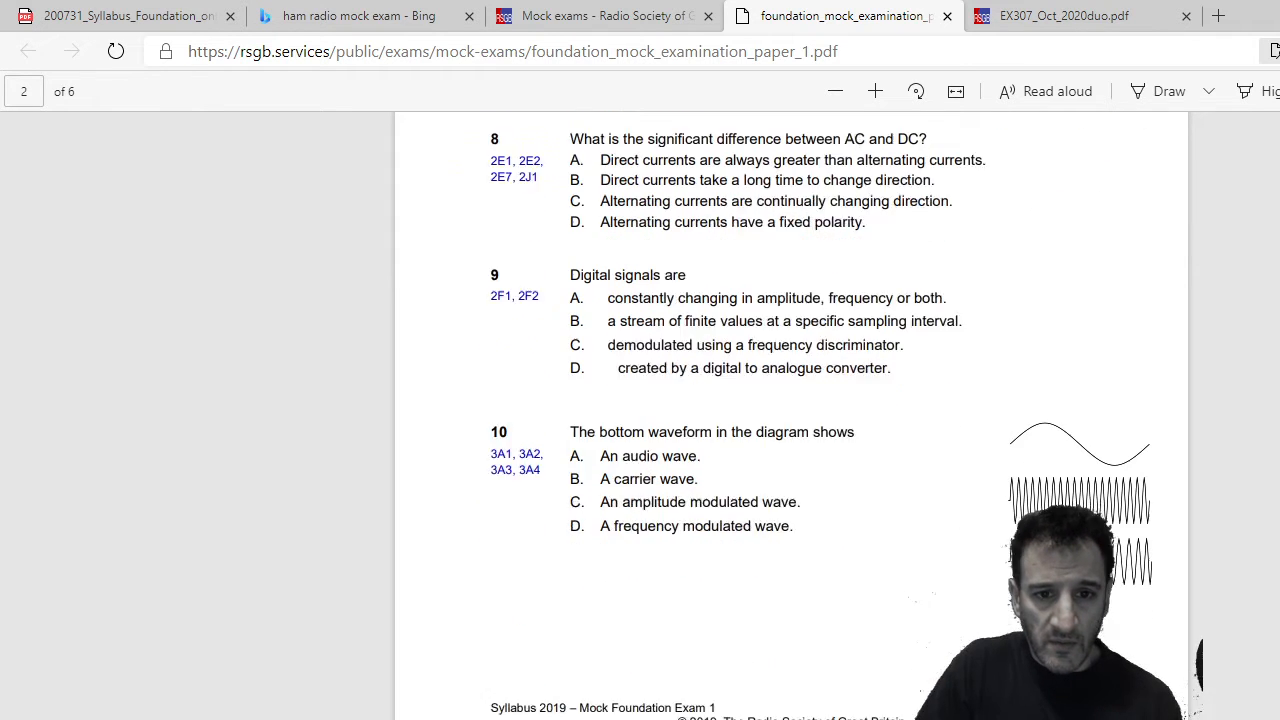
scroll("down", 3)
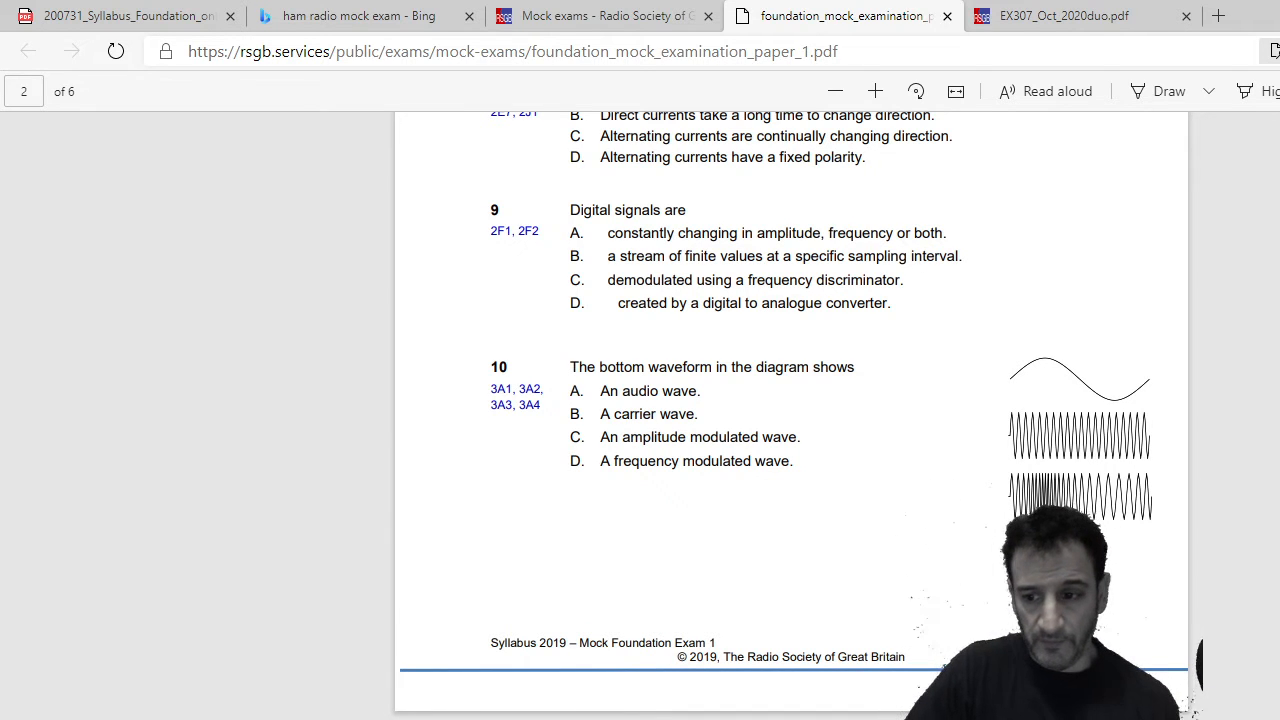
scroll("down", 3)
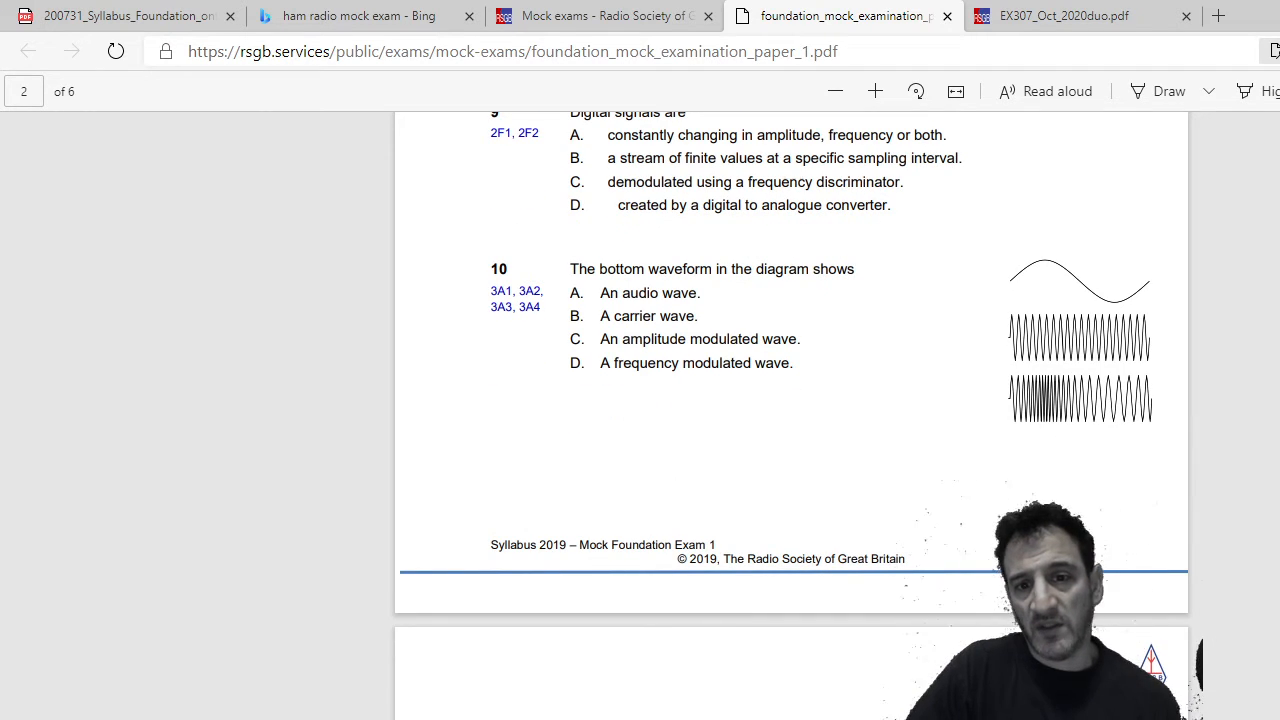
scroll("down", 3)
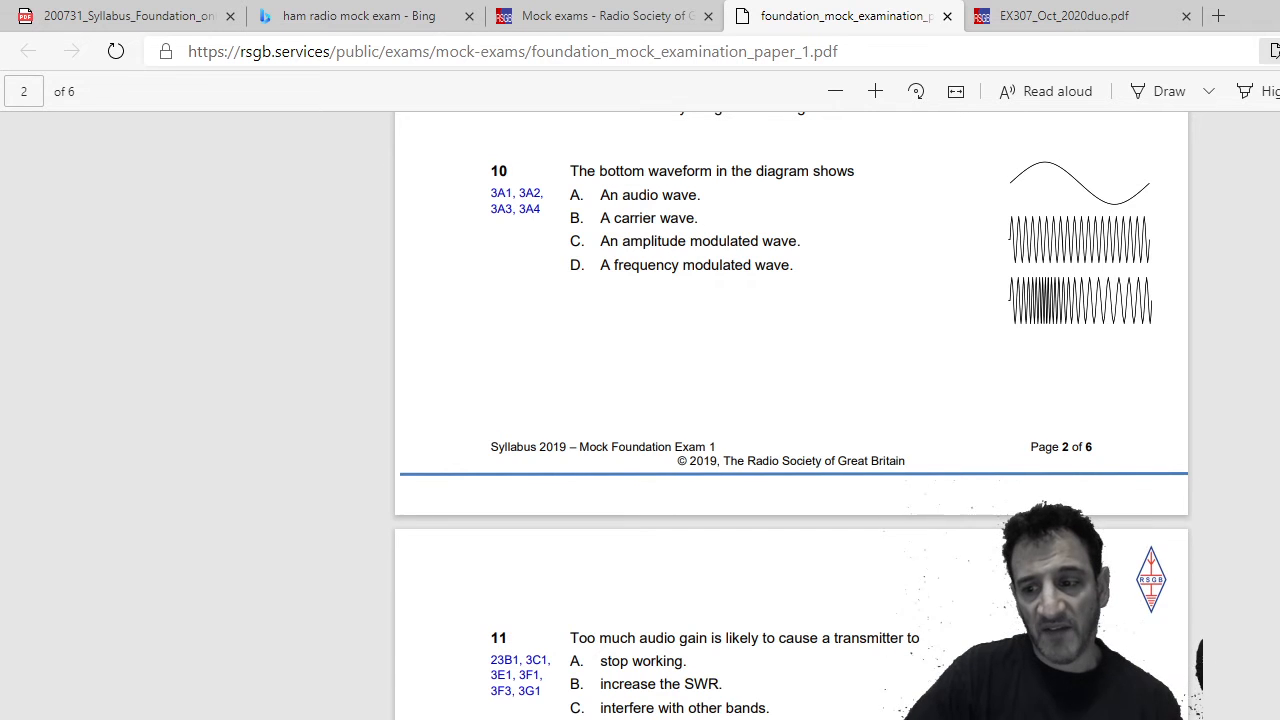
scroll("down", 3)
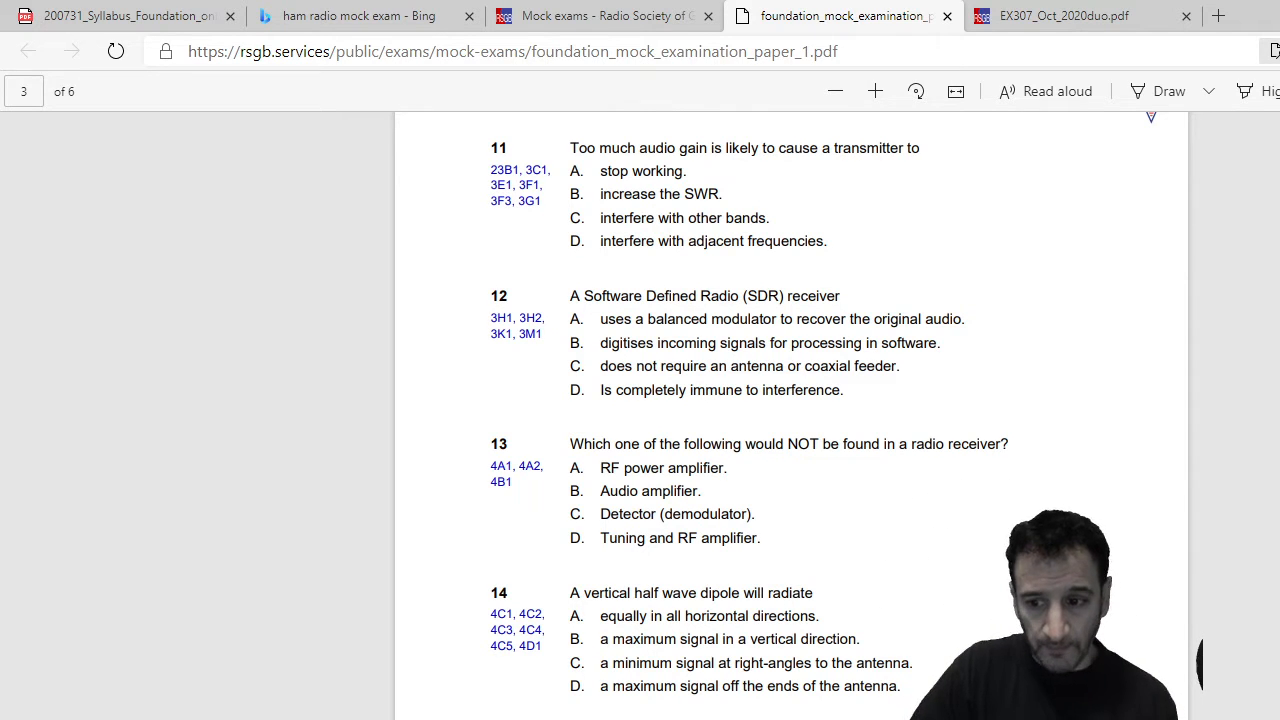
scroll("down", 3)
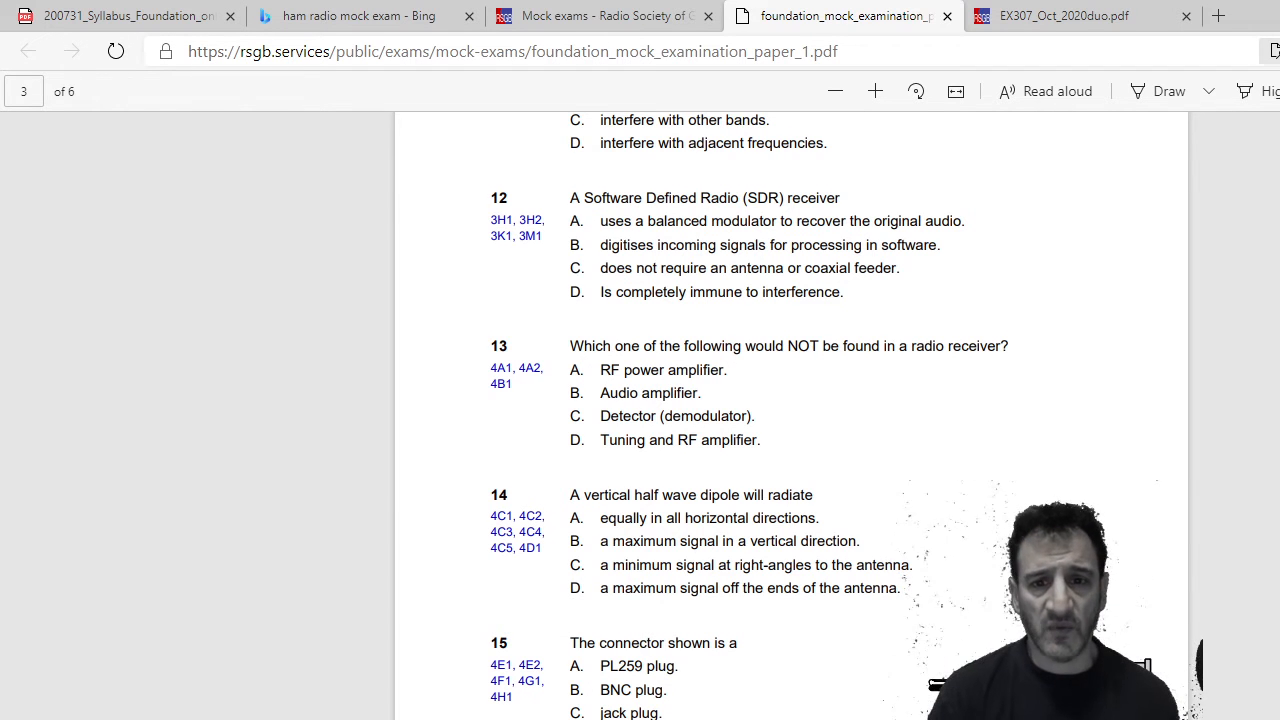
scroll("down", 3)
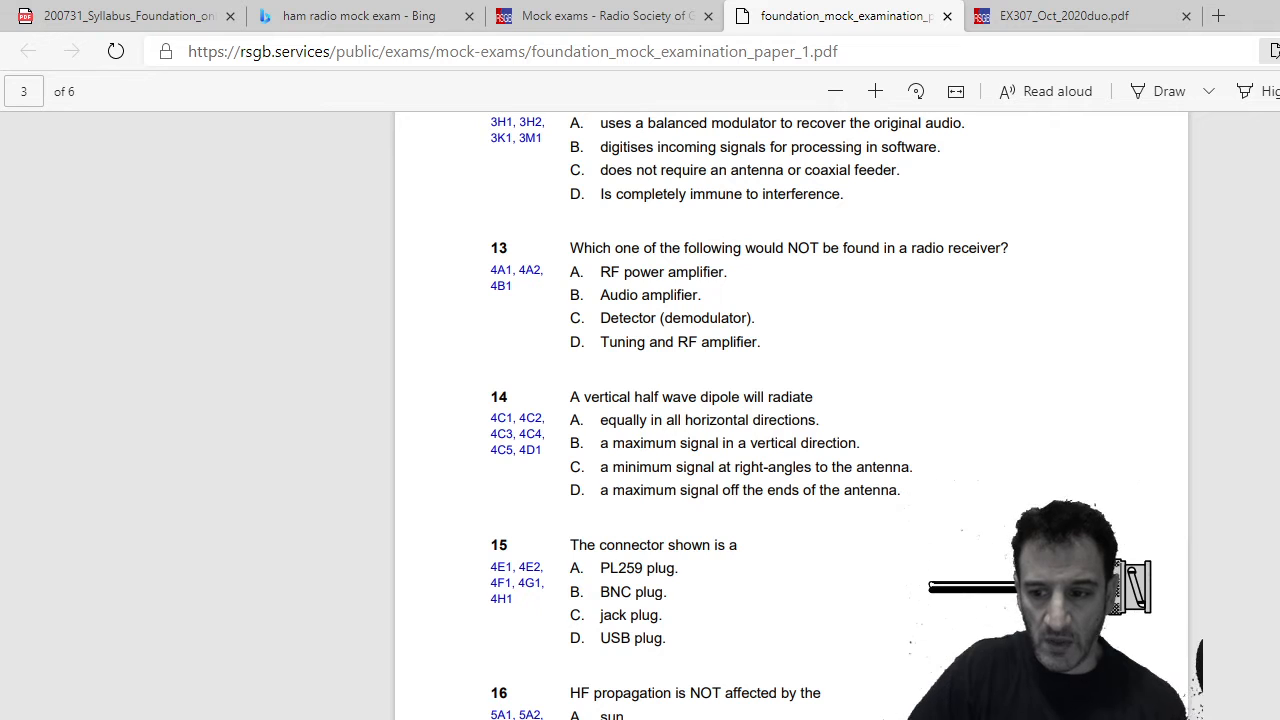
scroll("down", 3)
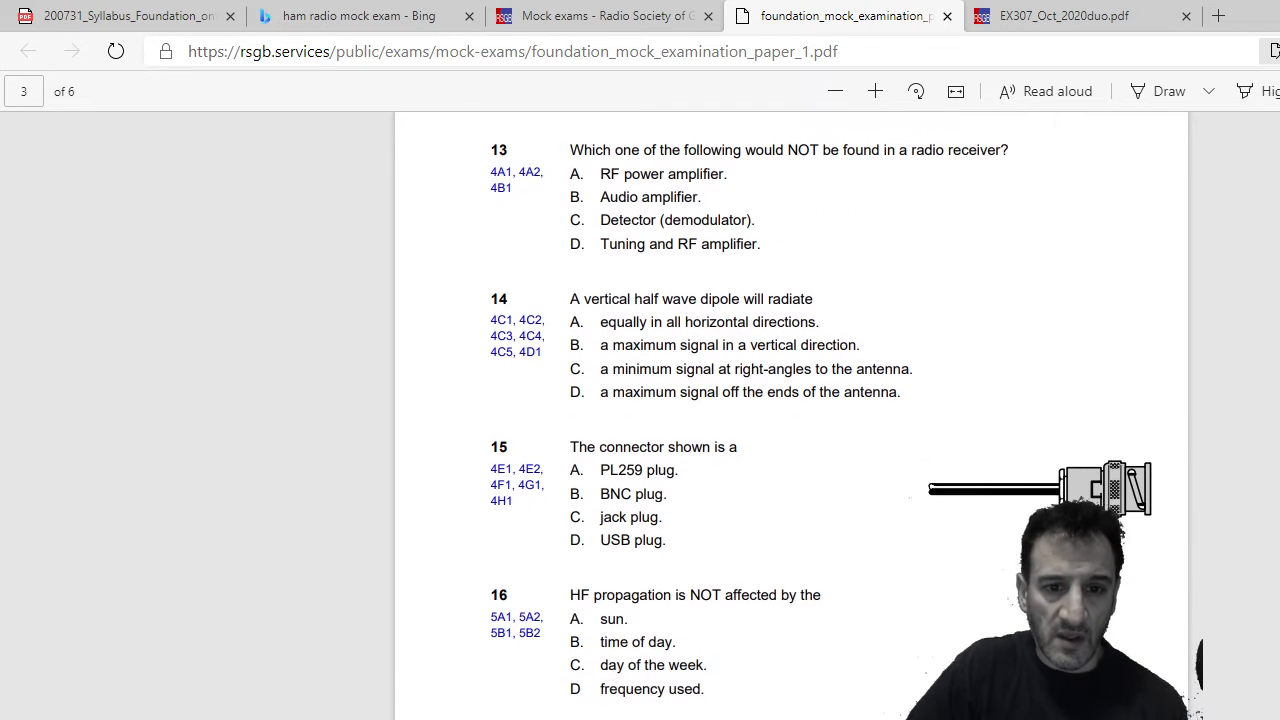
scroll("down", 3)
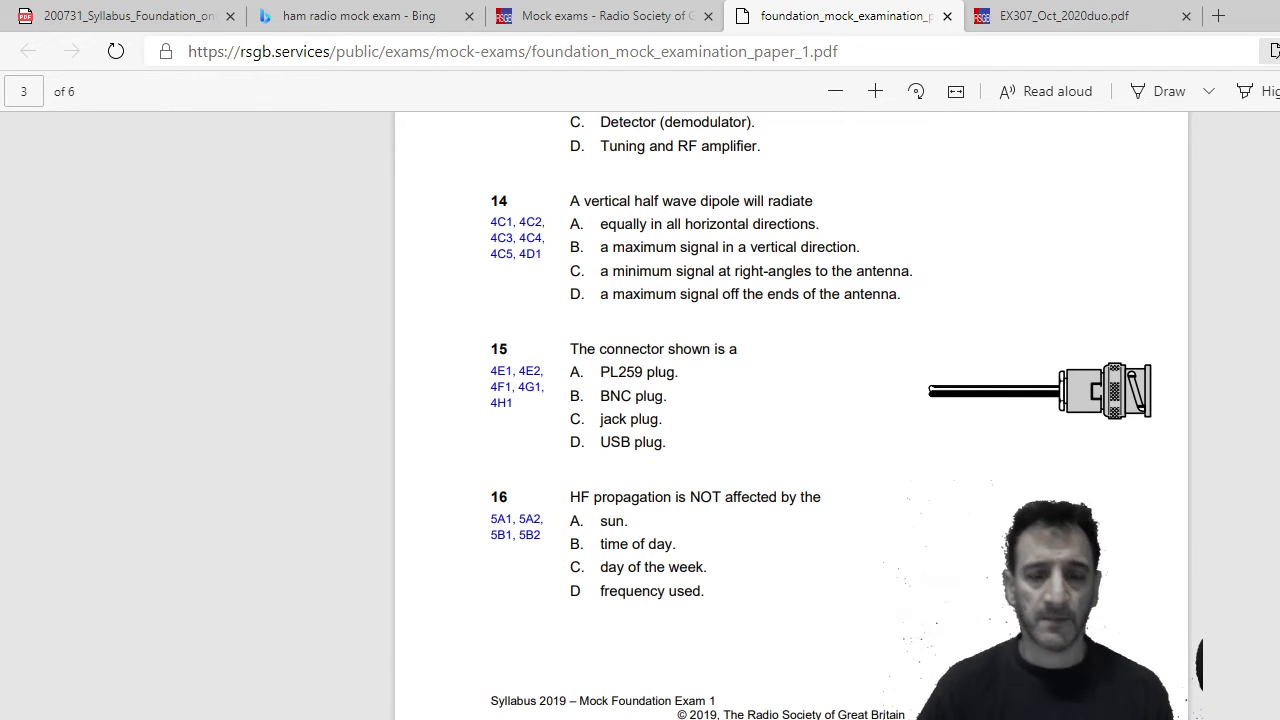
scroll("down", 3)
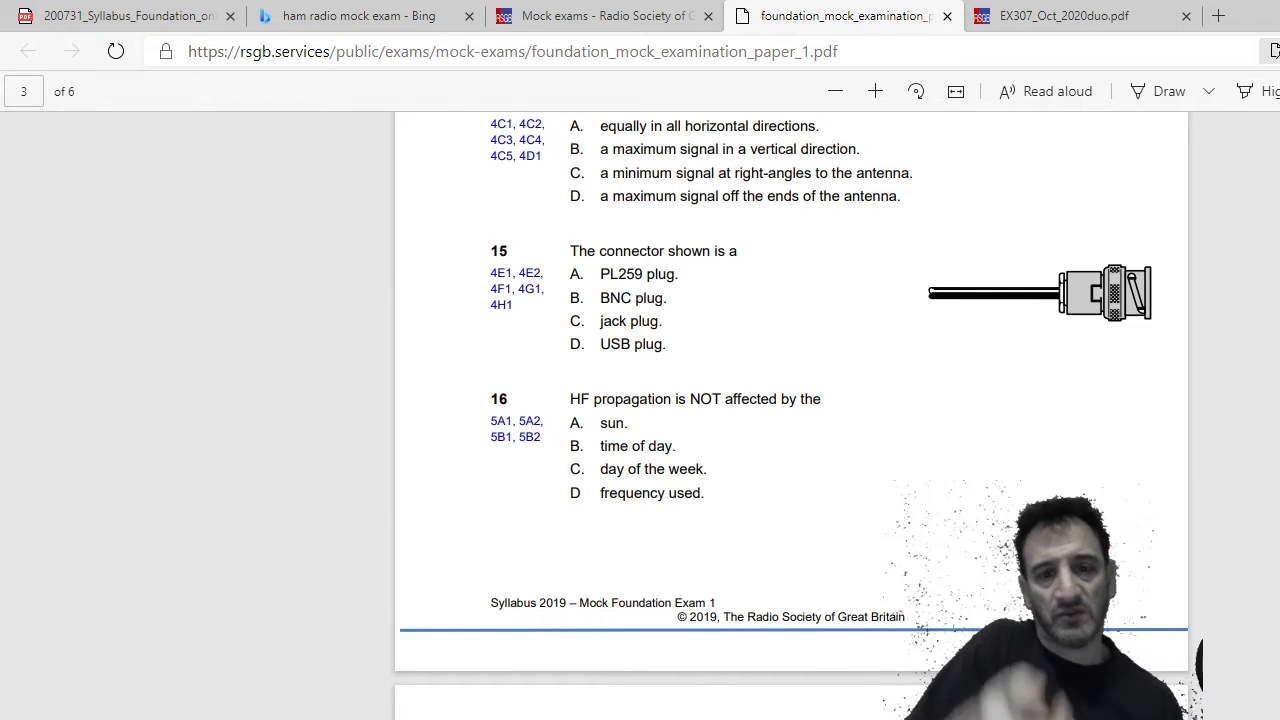
scroll("down", 3)
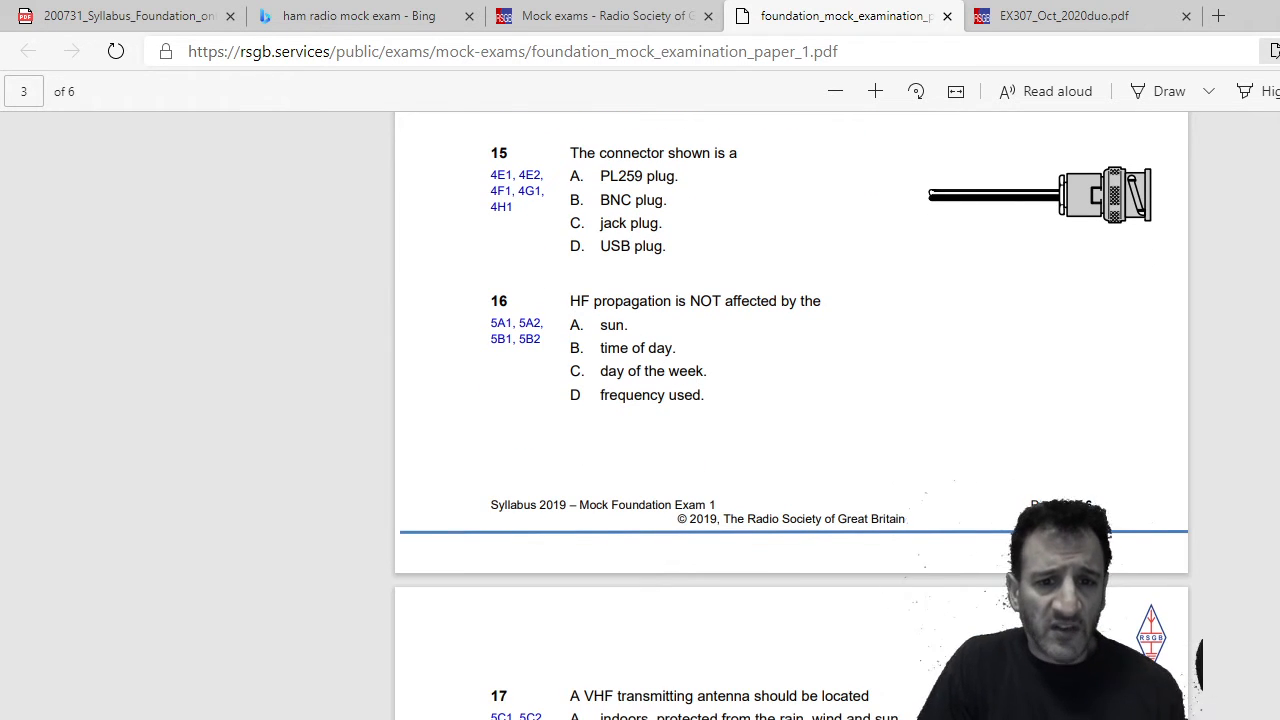
scroll("down", 3)
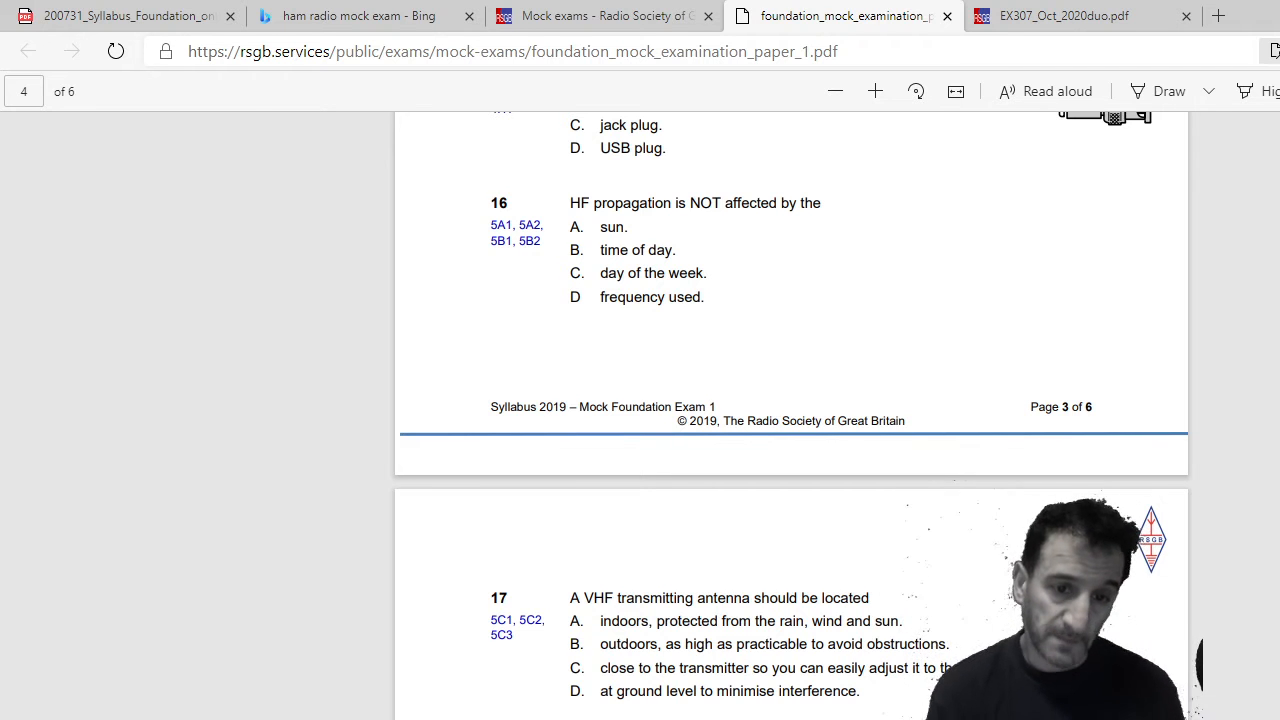
scroll("down", 3)
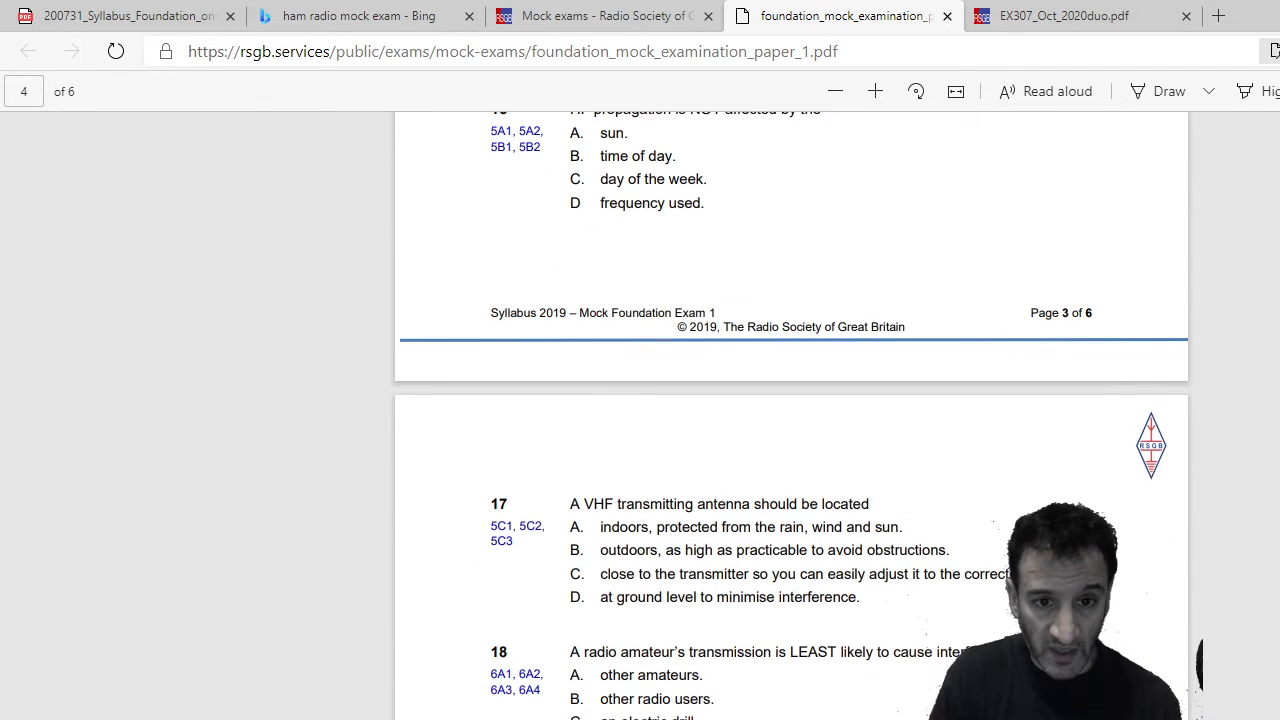
scroll("down", 3)
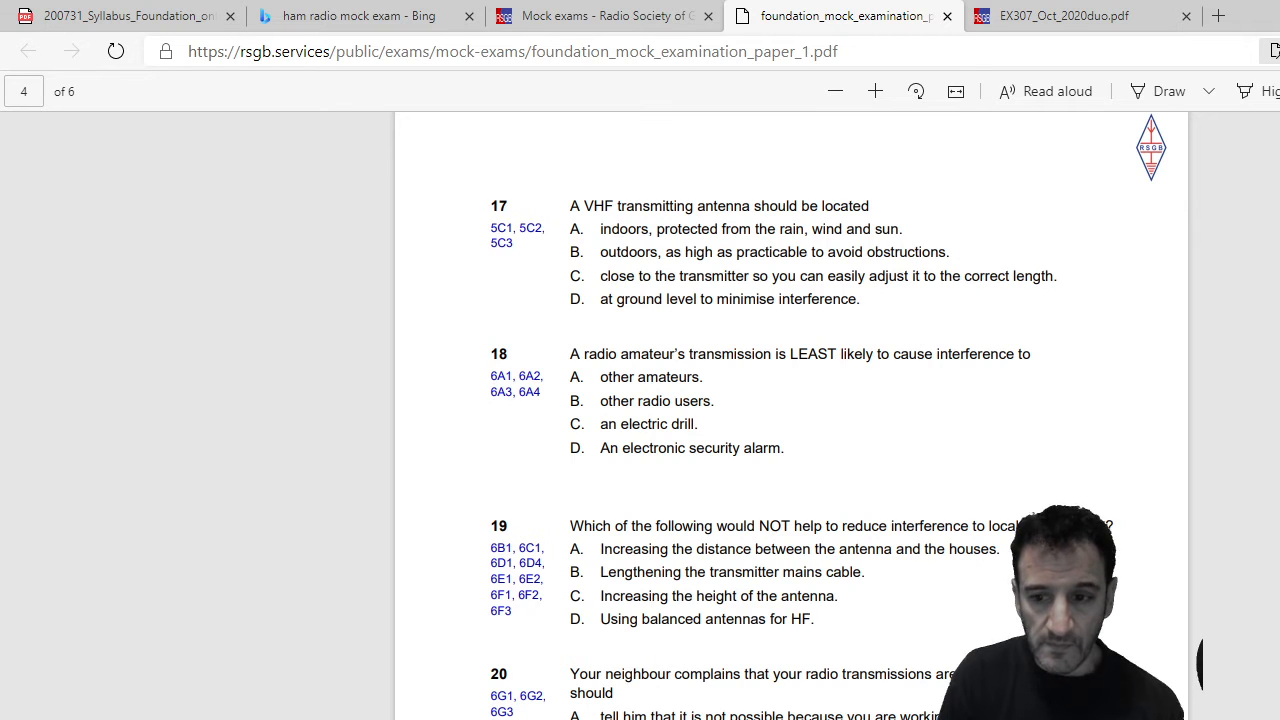
scroll("down", 3)
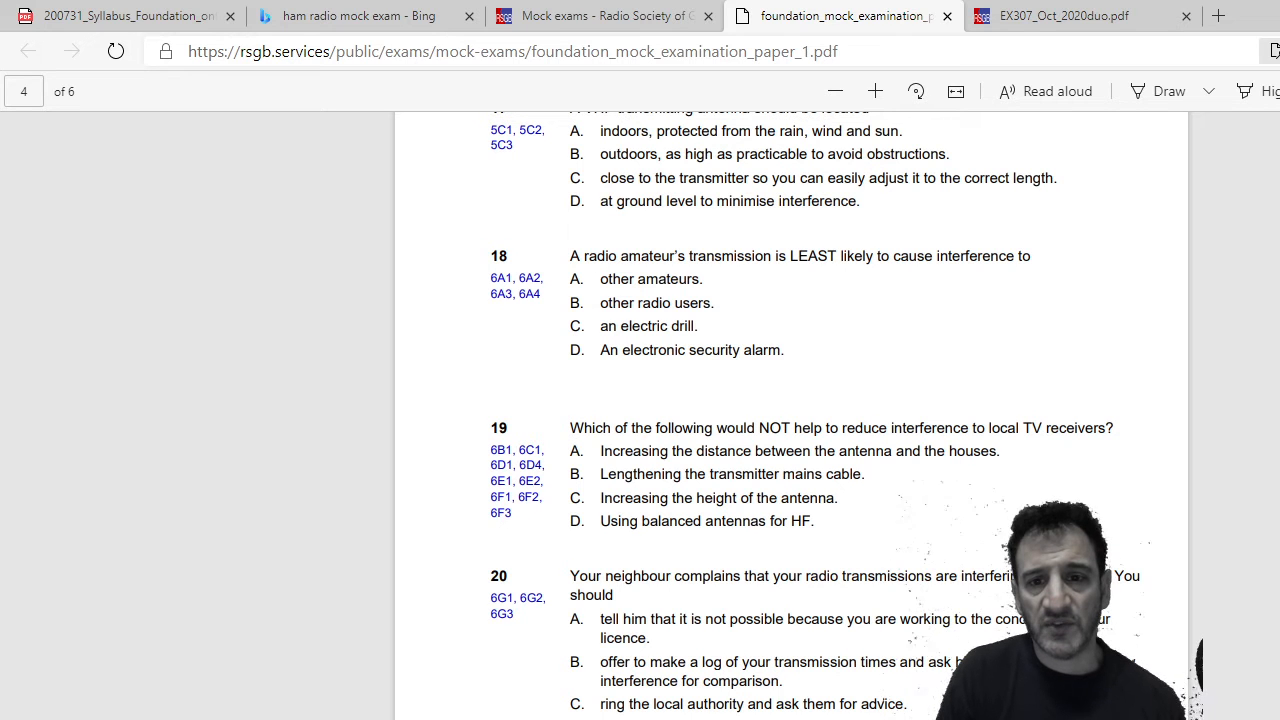
scroll("down", 3)
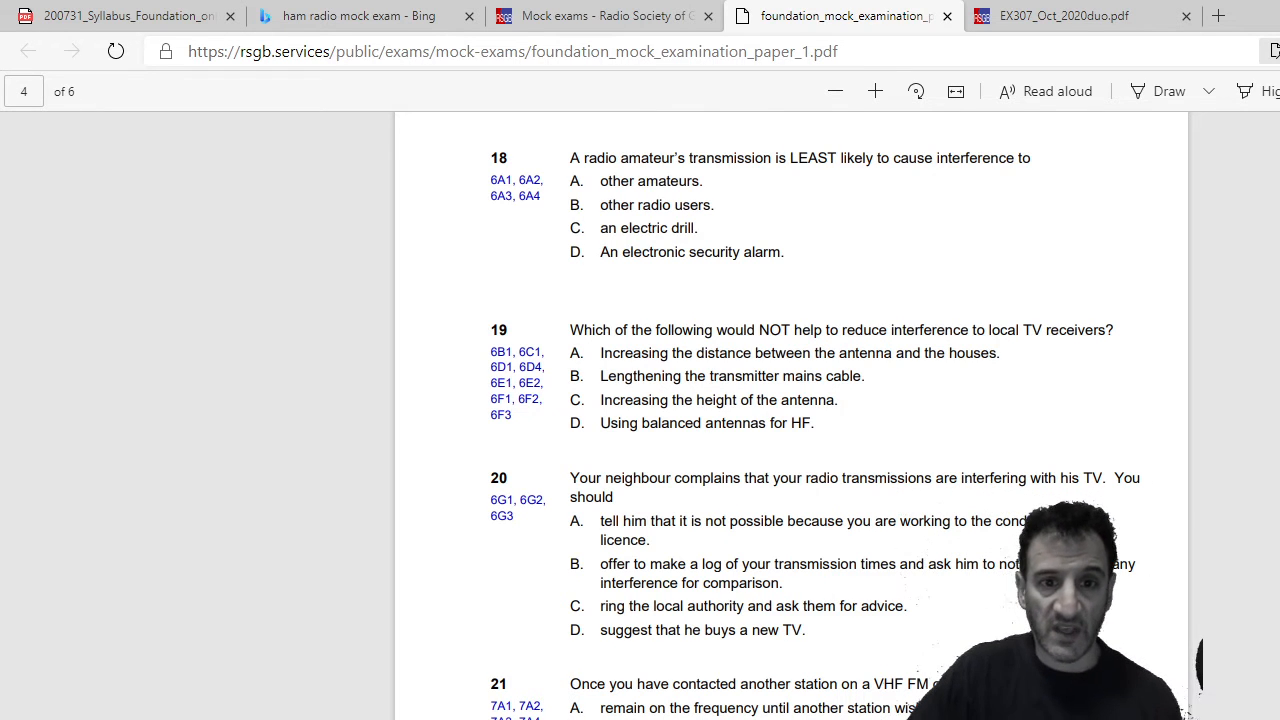
scroll("down", 3)
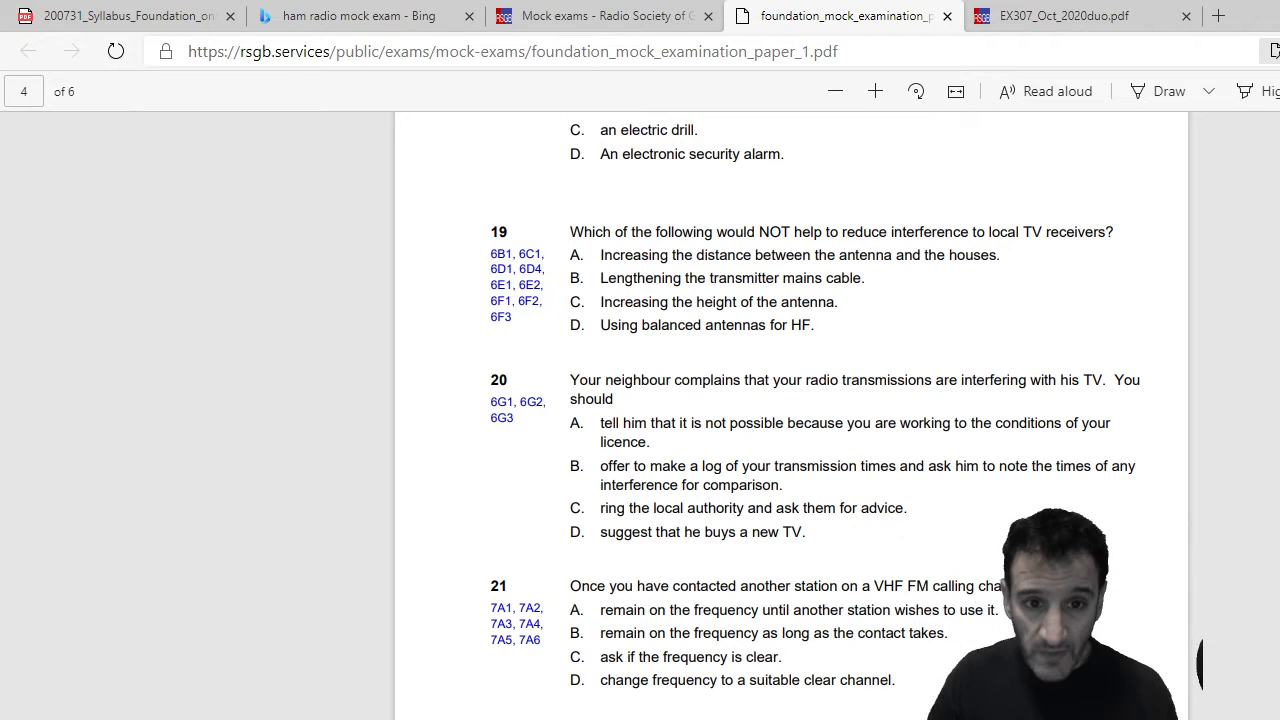
scroll("down", 3)
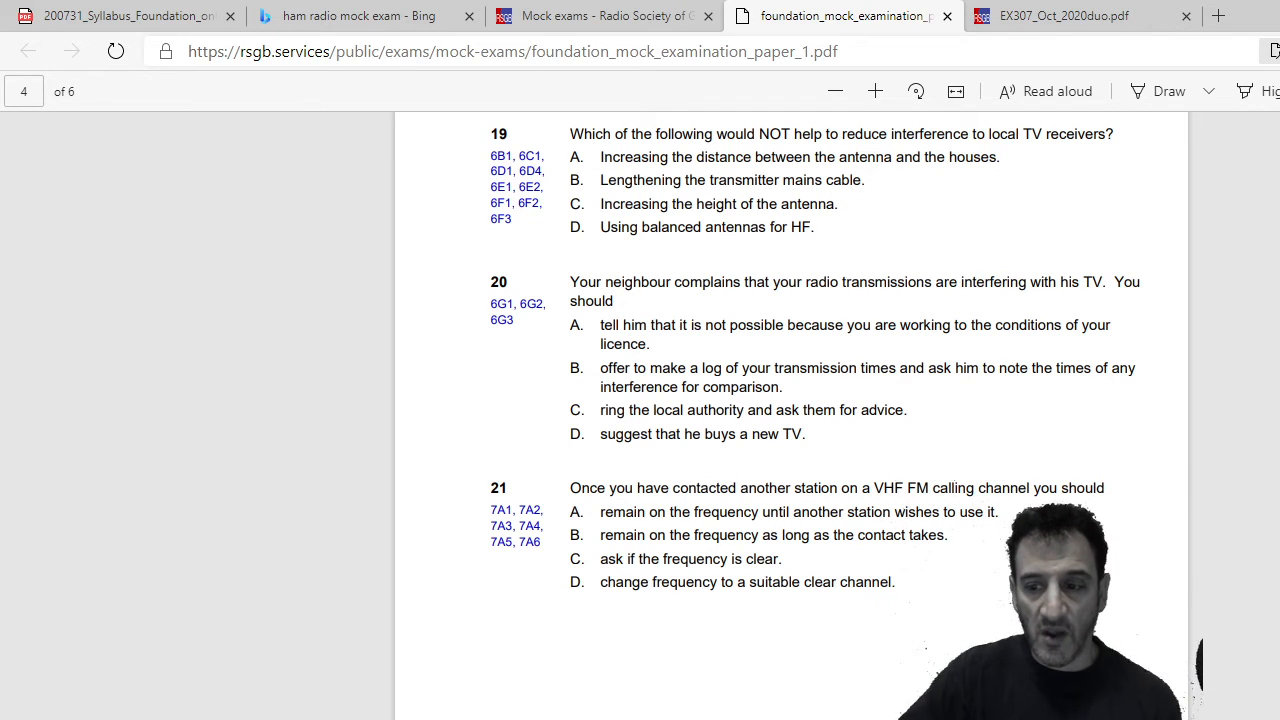
scroll("down", 3)
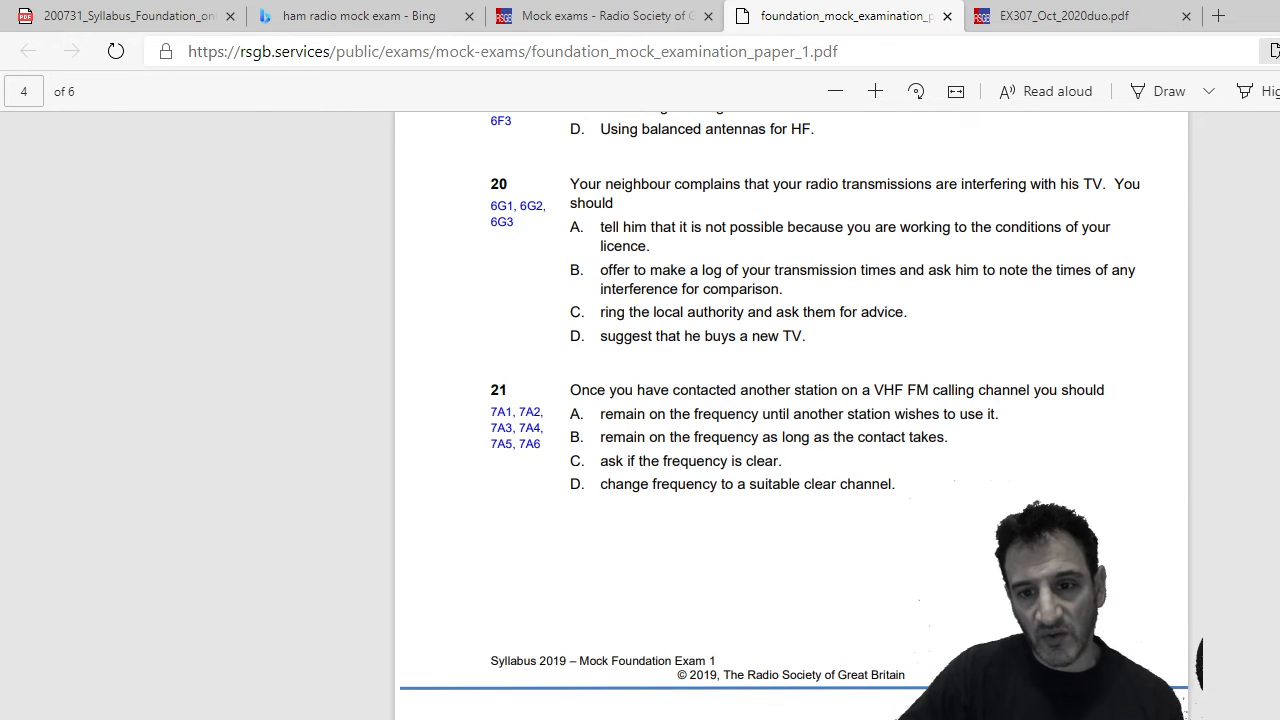
scroll("down", 3)
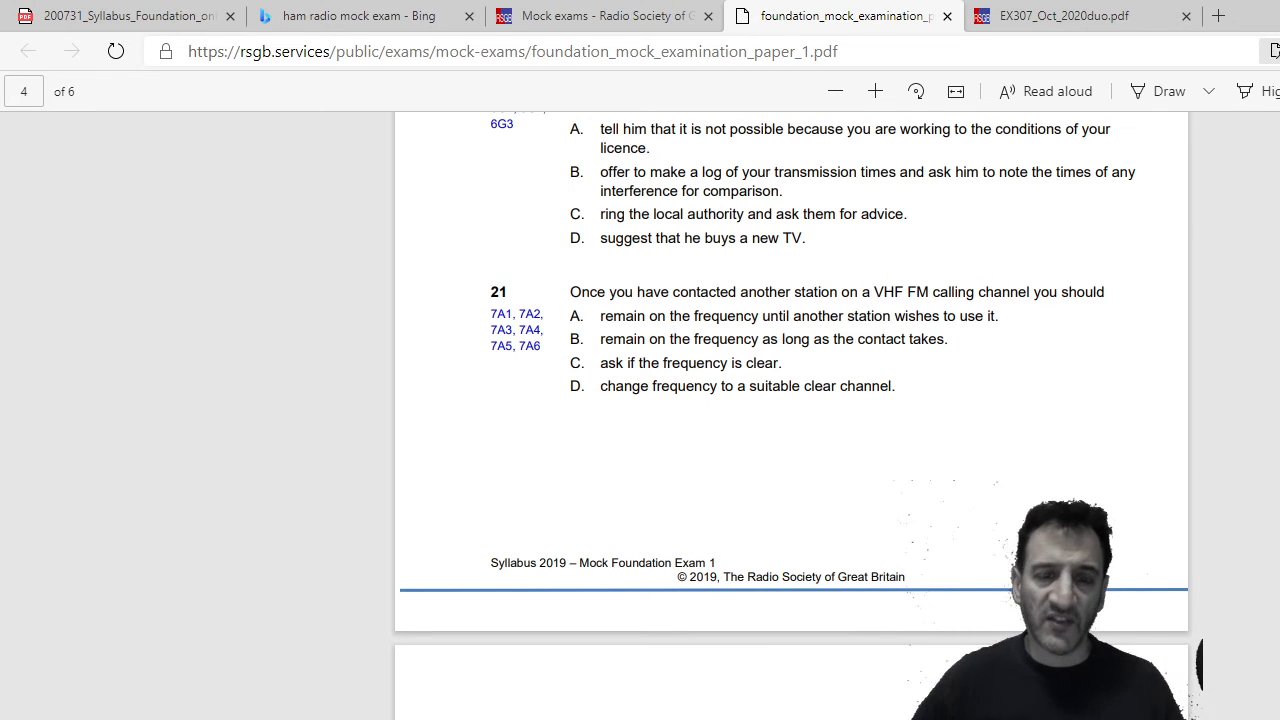
scroll("down", 3)
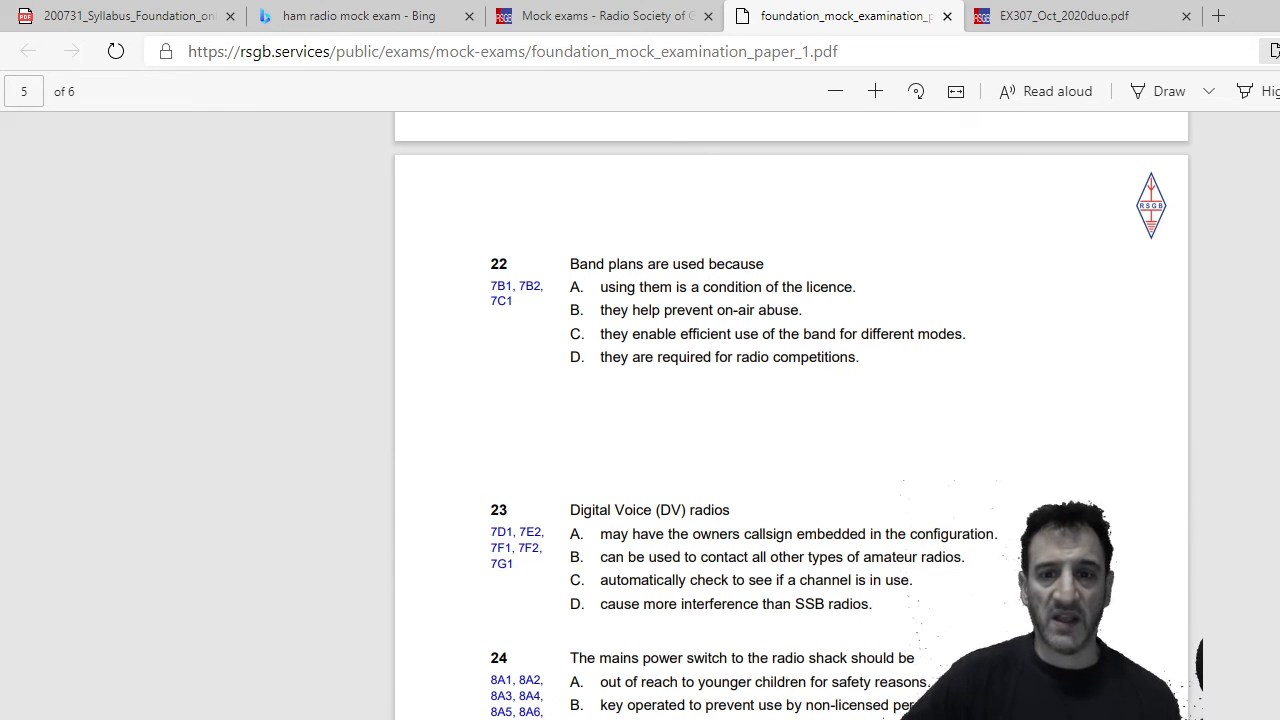
scroll("down", 3)
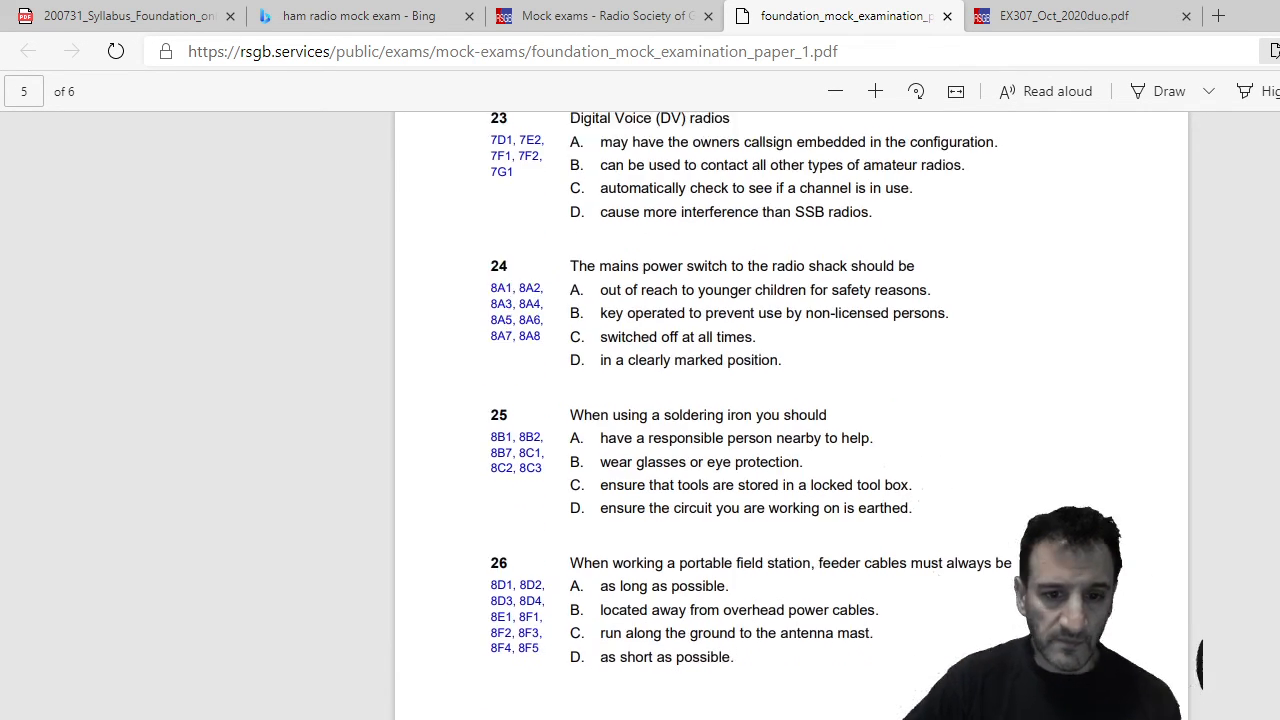
scroll("down", 3)
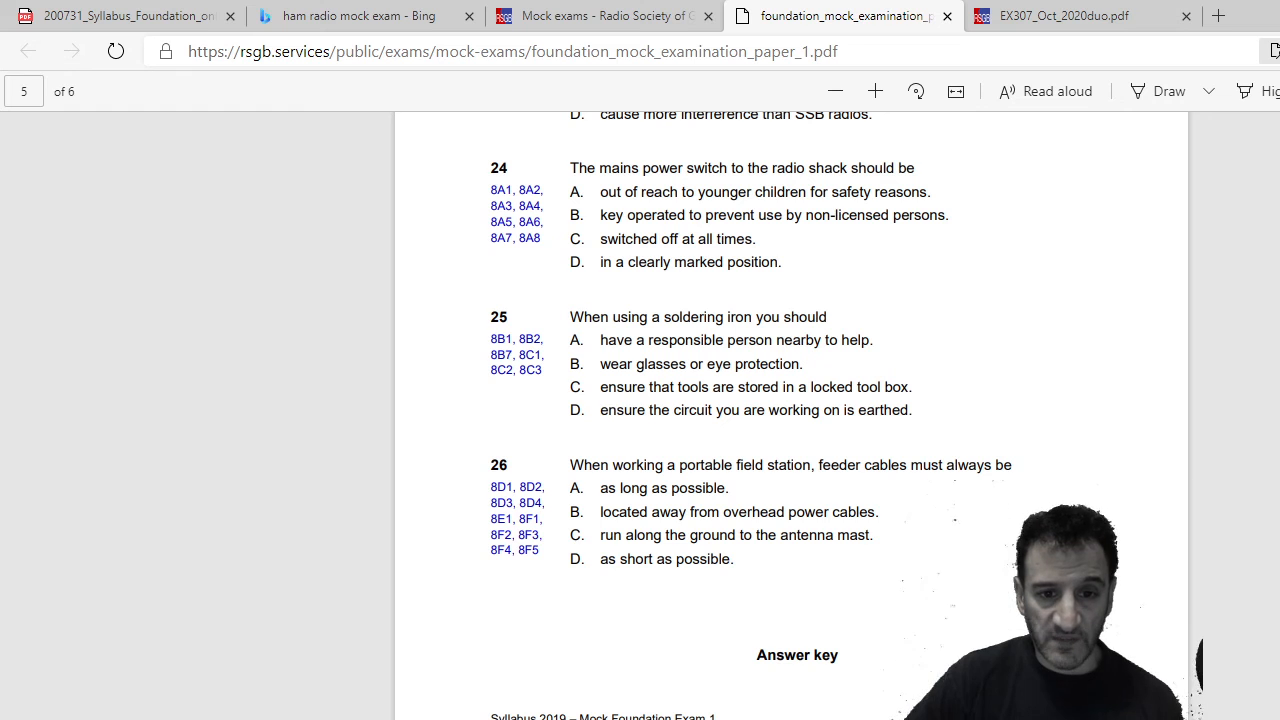
scroll("down", 3)
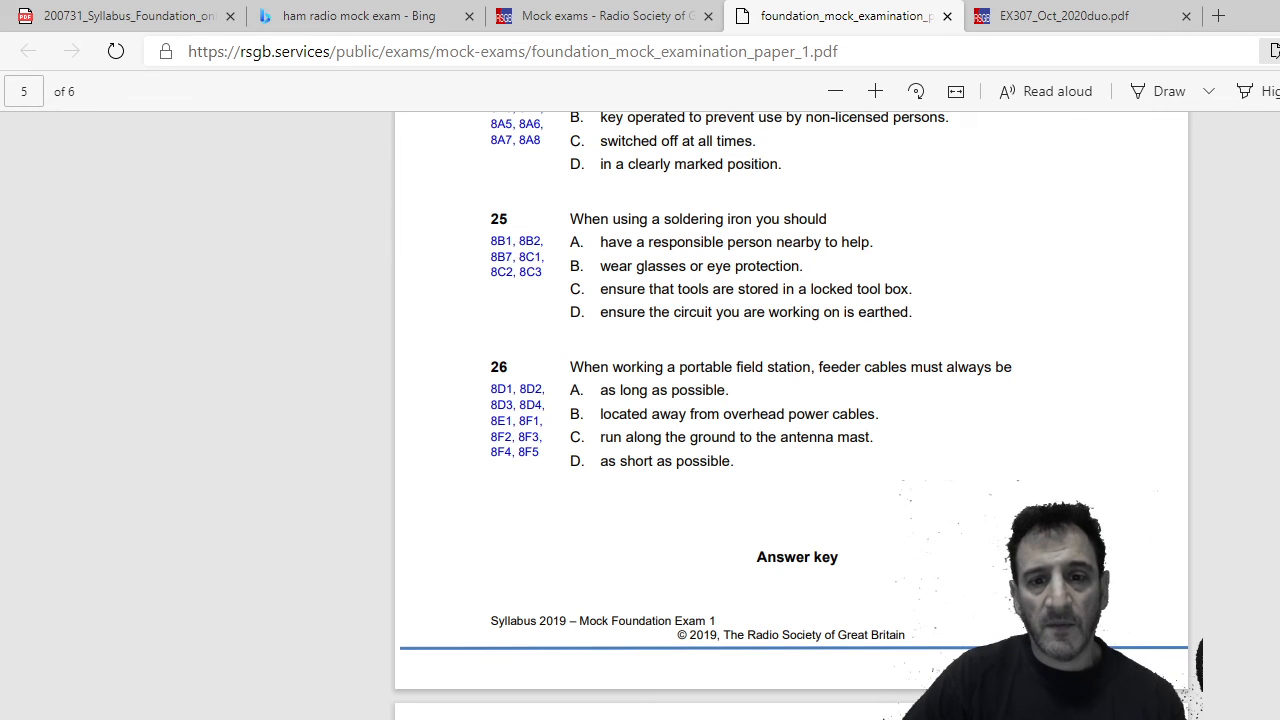
scroll("down", 3)
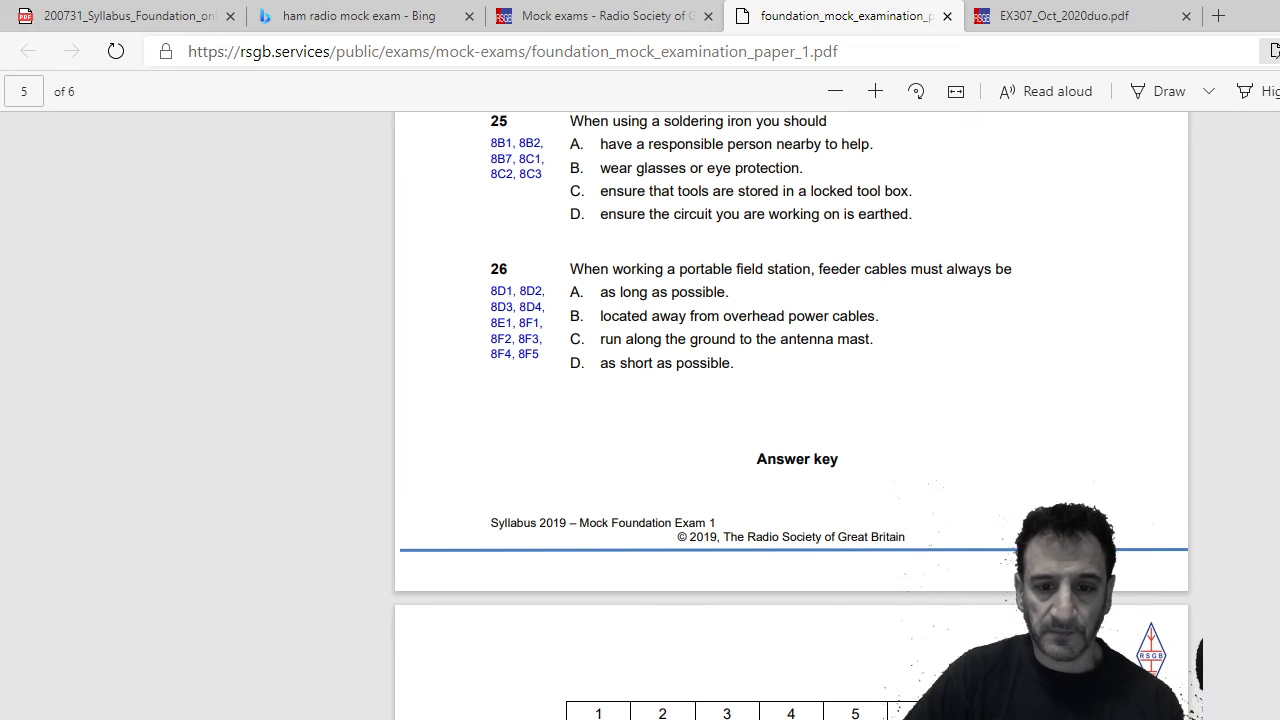
scroll("down", 3)
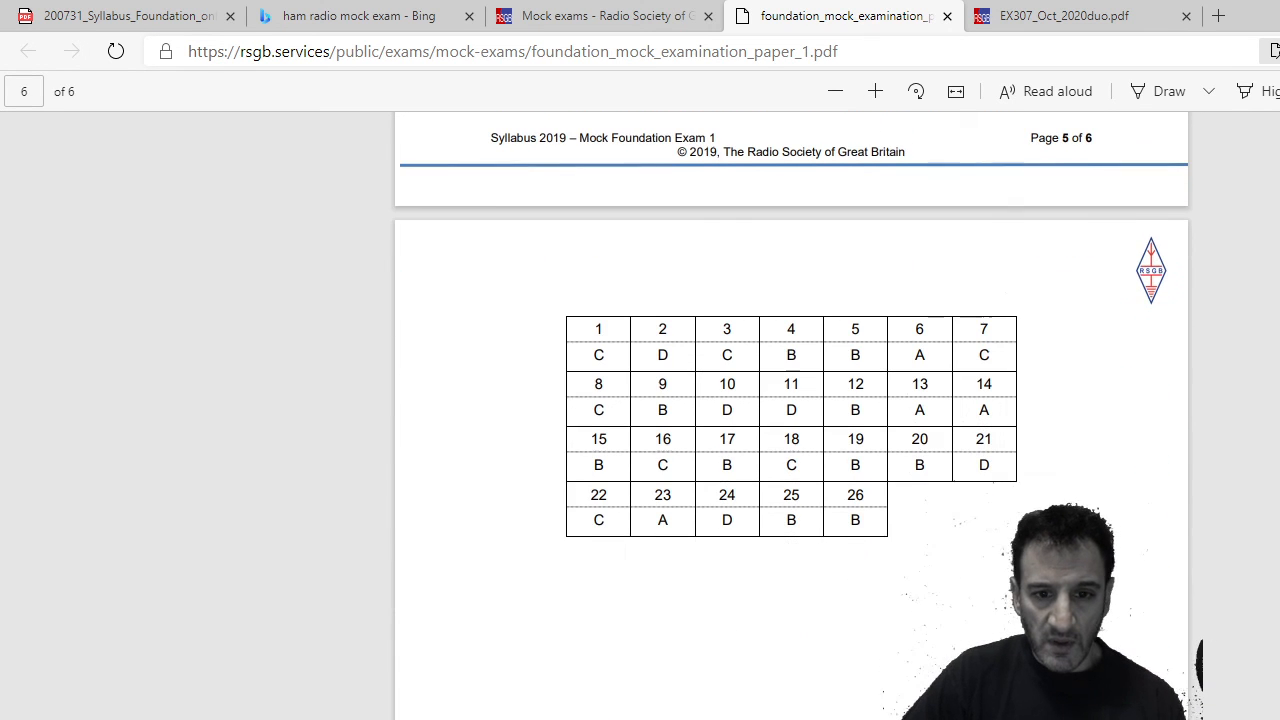
scroll("up", 3)
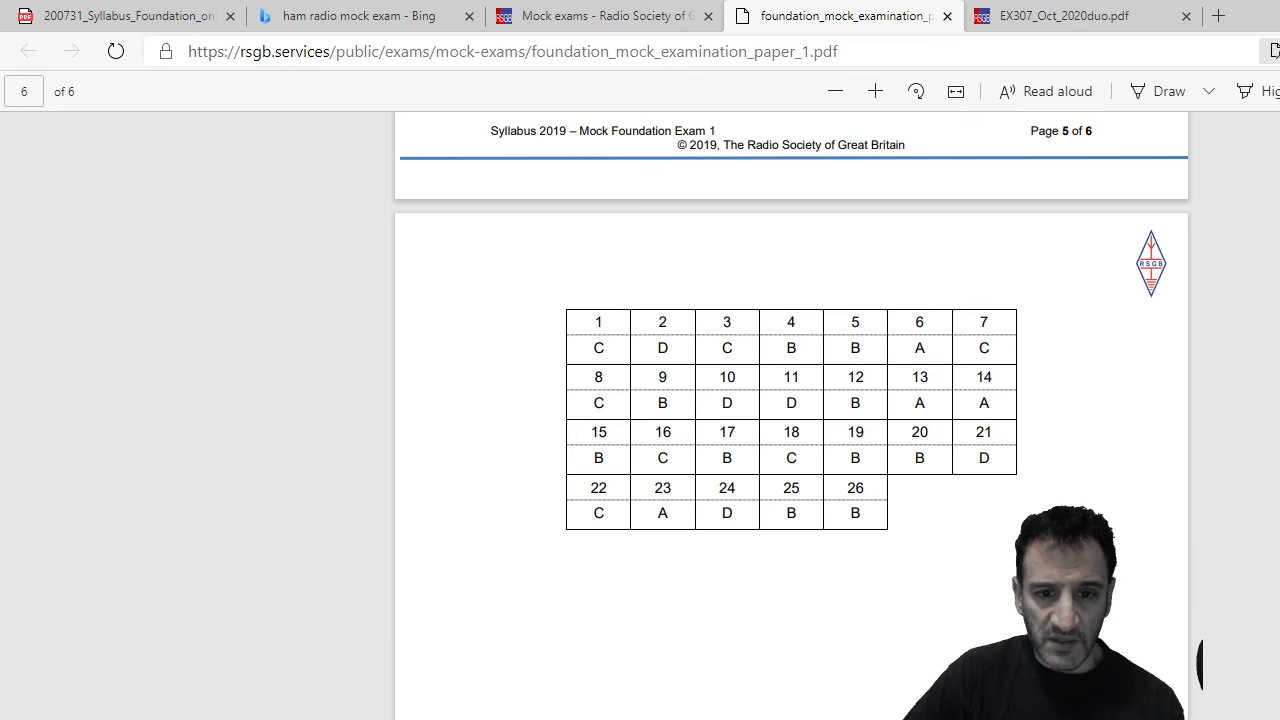
scroll("down", 3)
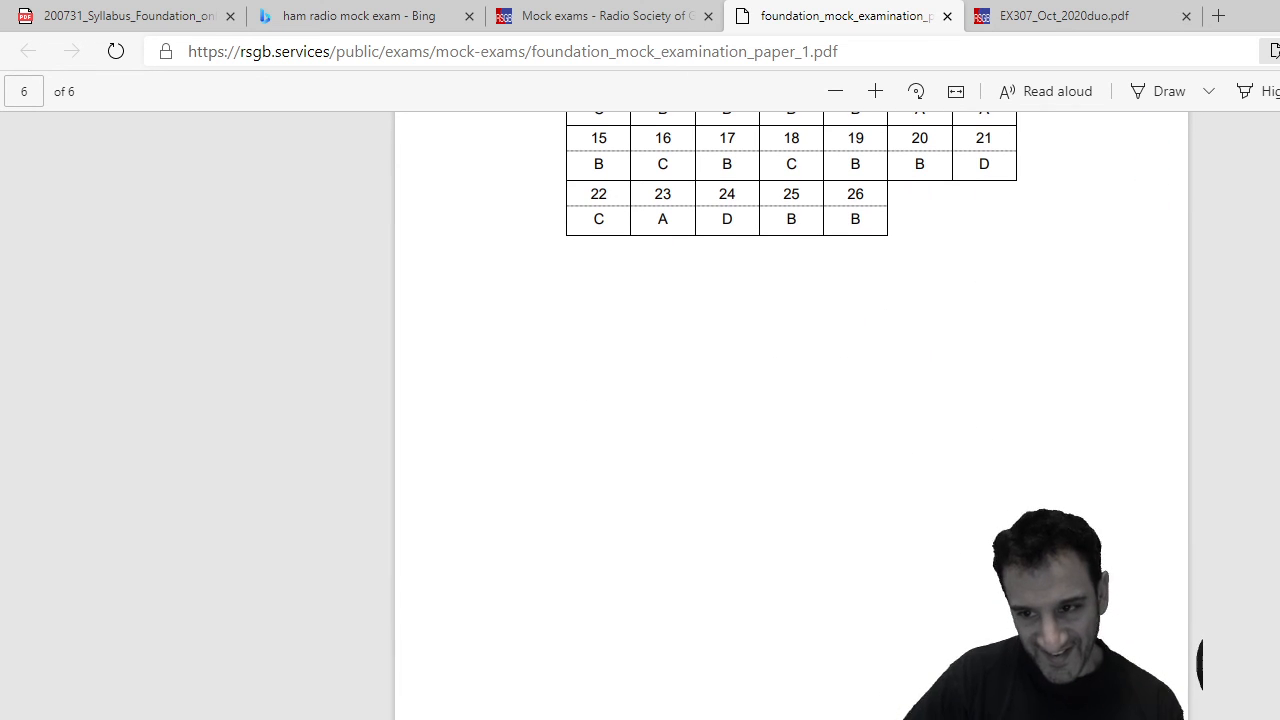
scroll("up", 3)
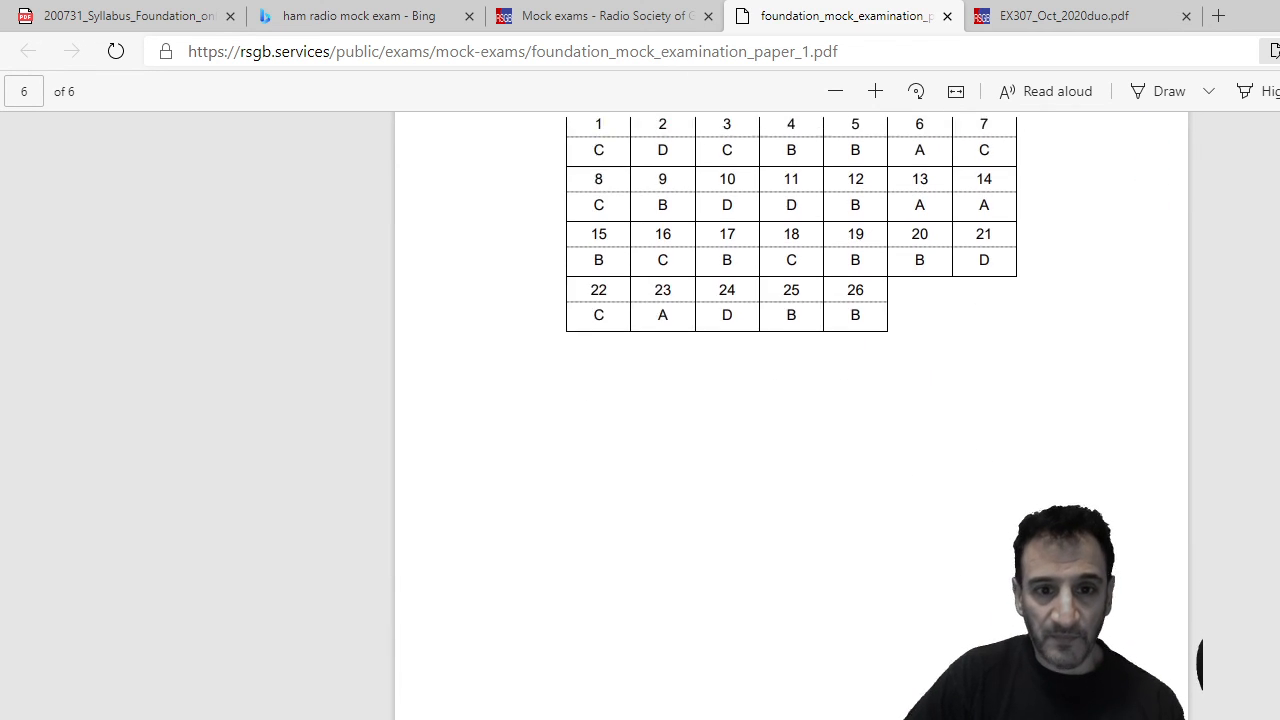
scroll("up", 3)
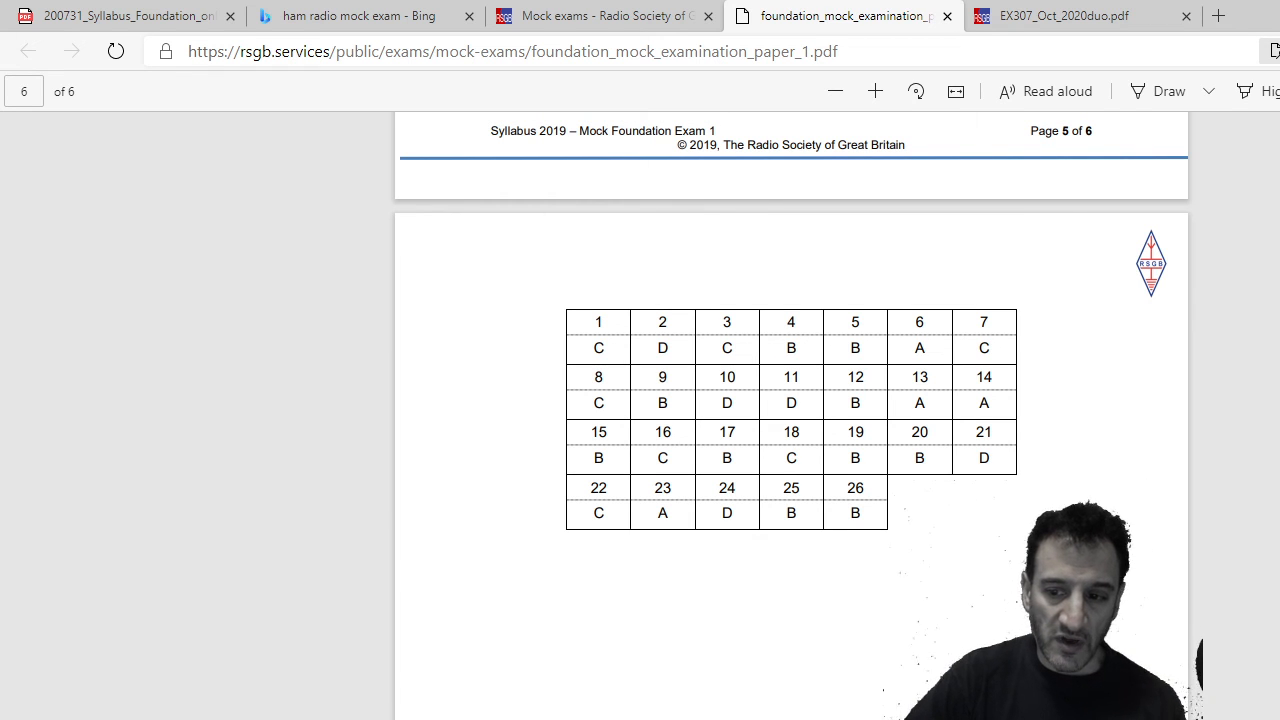
scroll("up", 3)
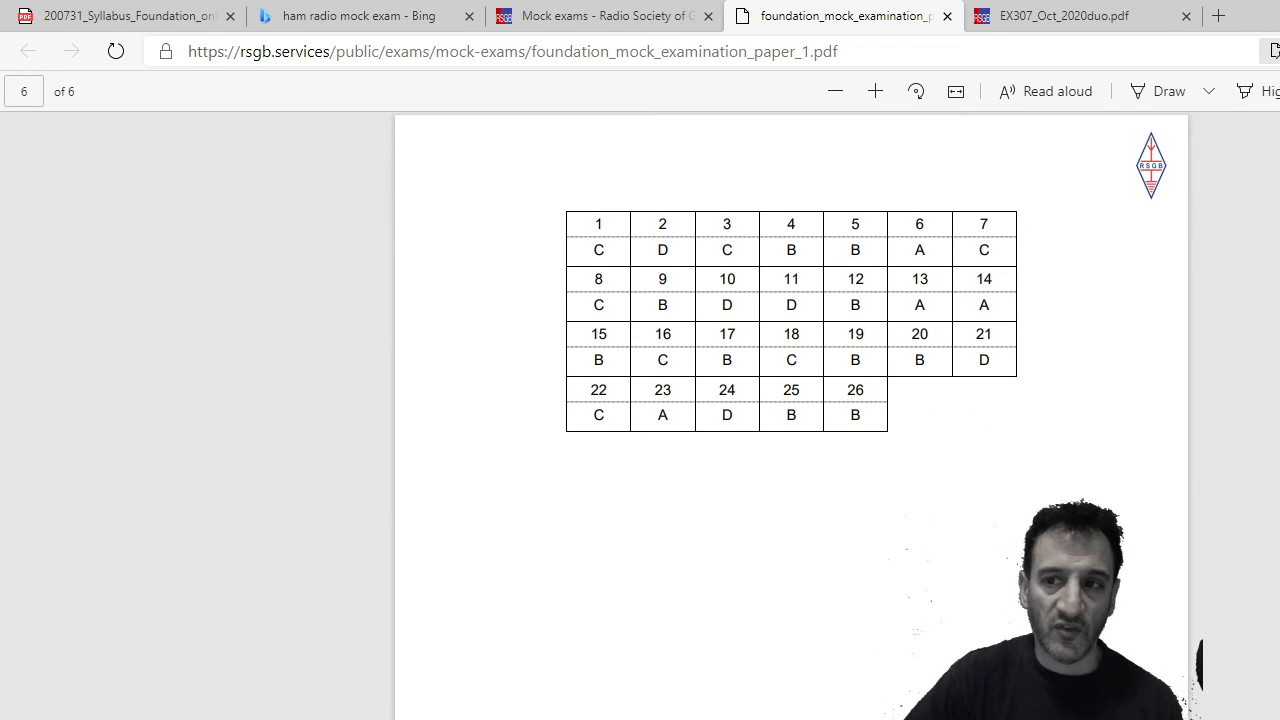